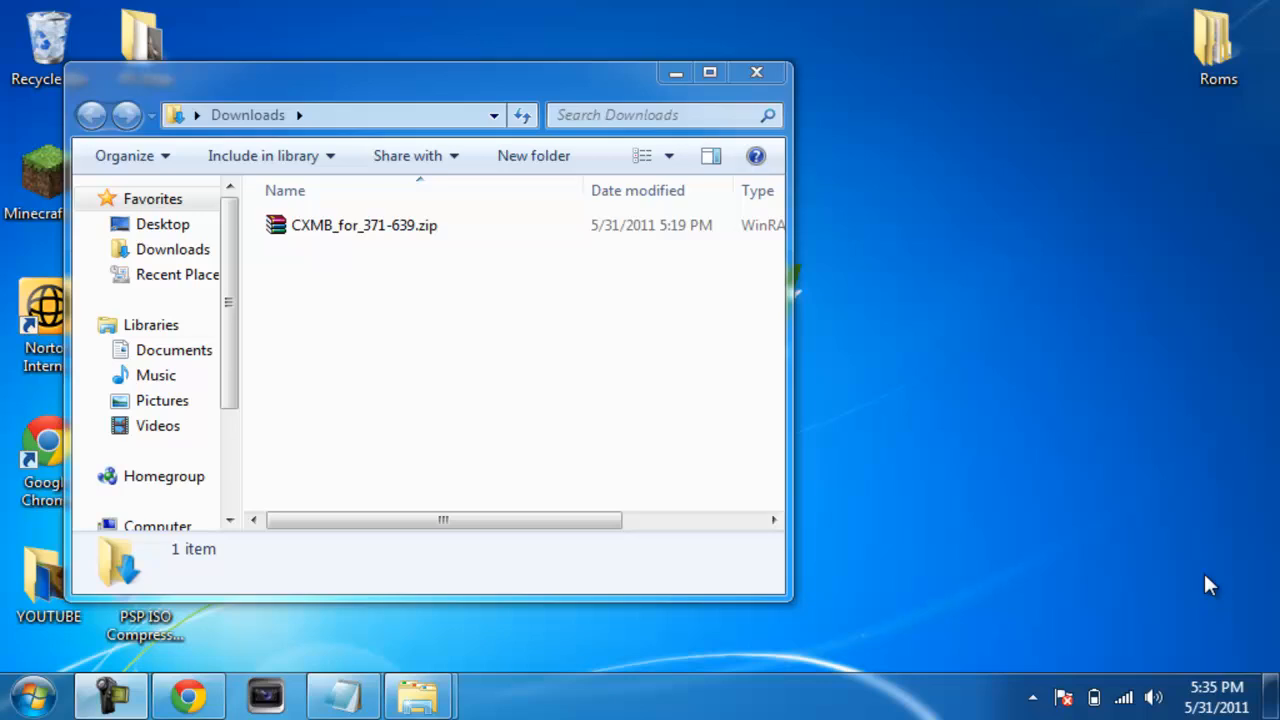
mouse_move(730, 452)
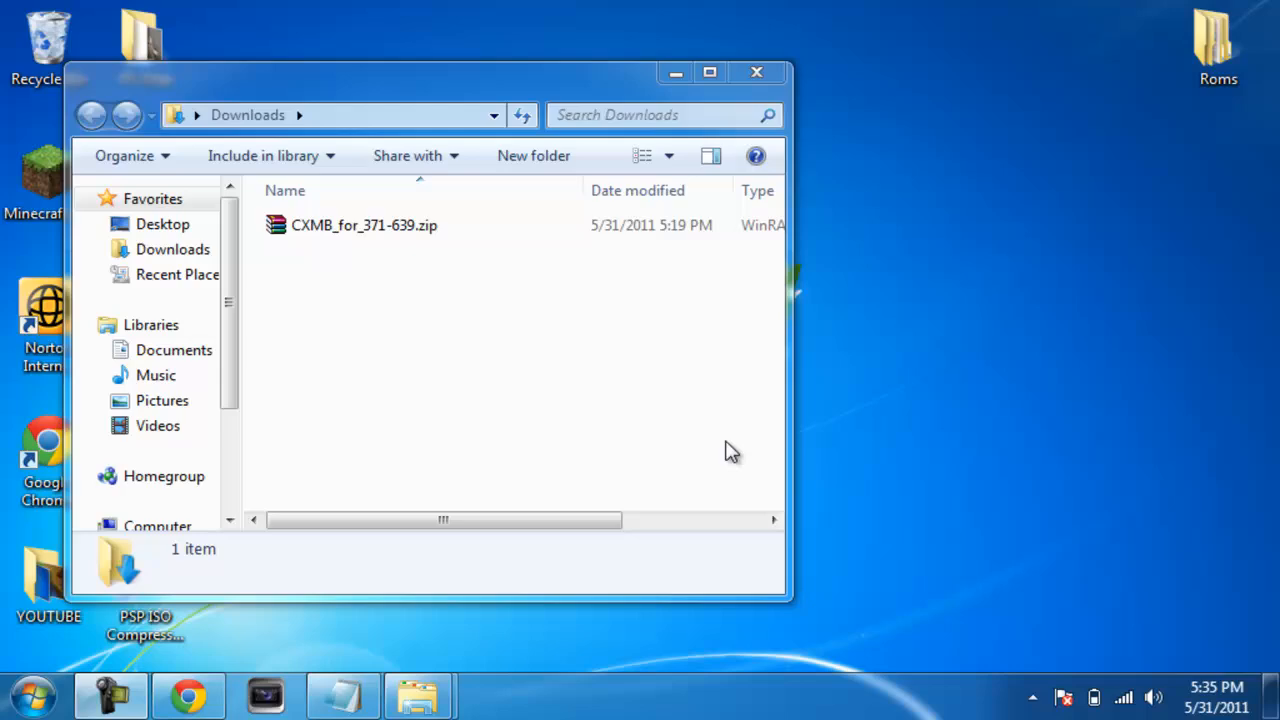
mouse_move(455, 280)
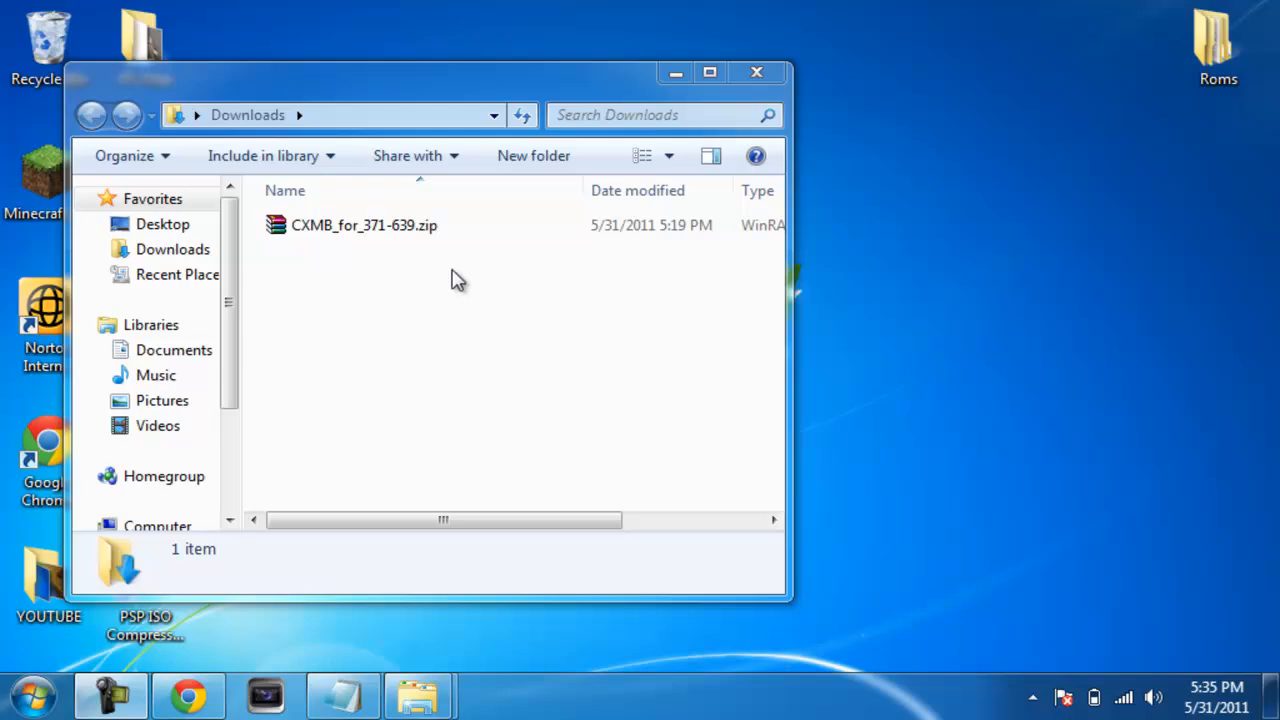
Open the CXMB_for_371-639.zip archive in WinRAR and enter its inner folder
left_click(363, 225)
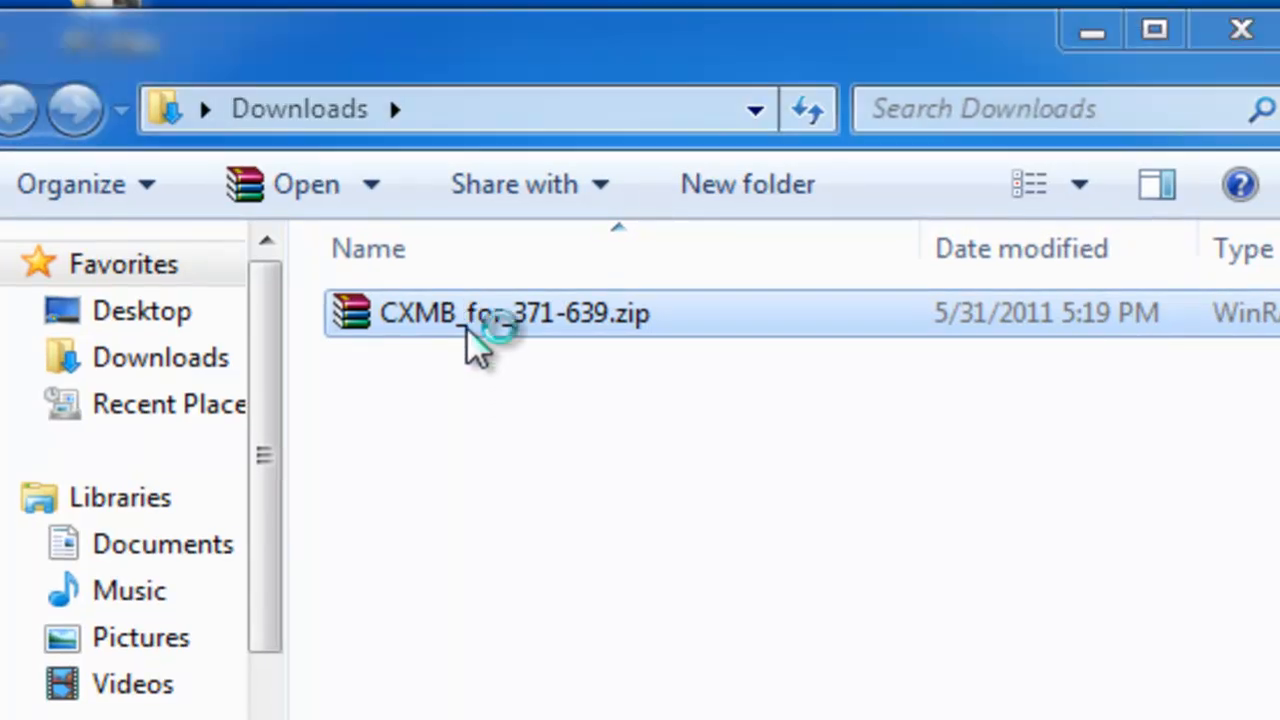
double_click(515, 313)
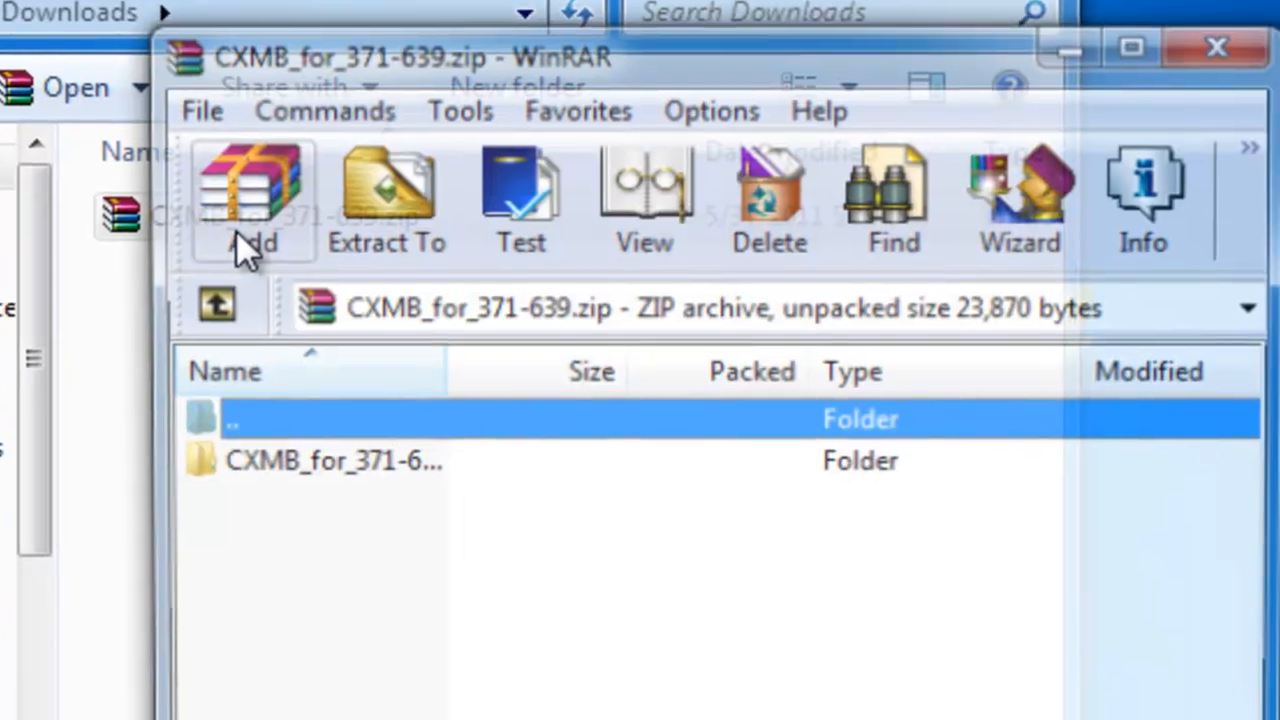
double_click(330, 461)
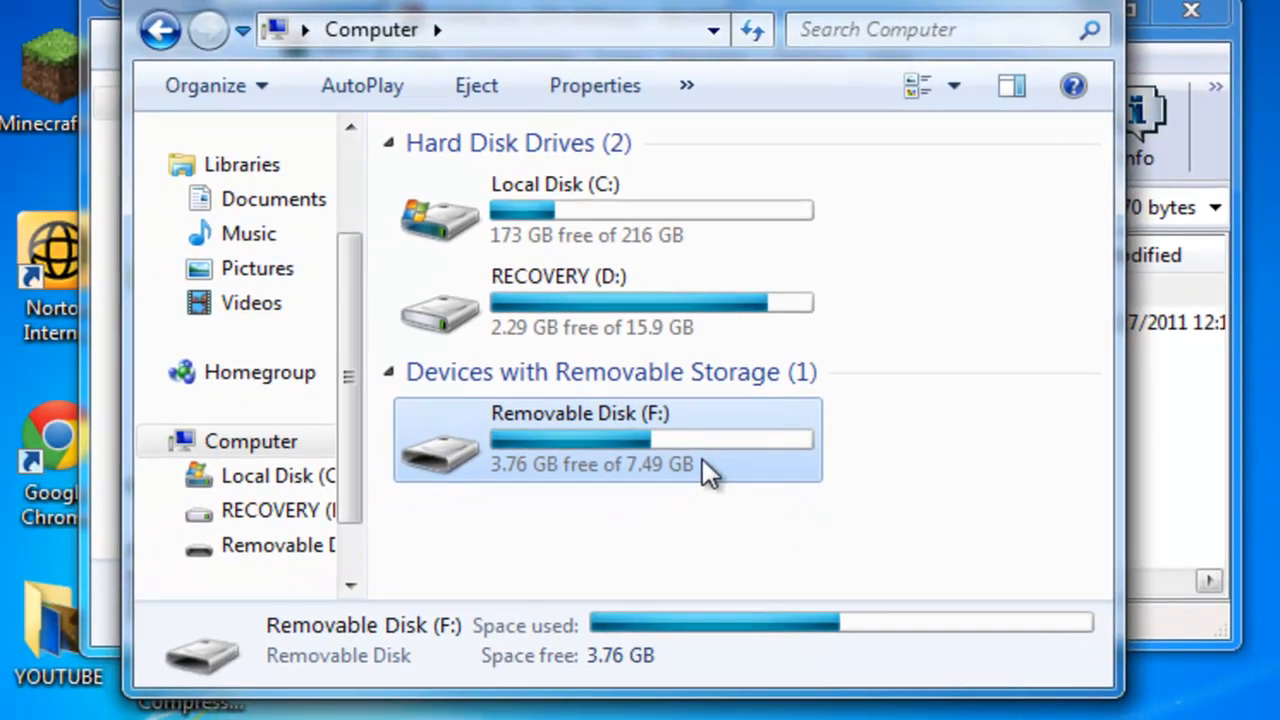
Create a new folder named CXMB on Removable Disk (F:) and open it
double_click(605, 440)
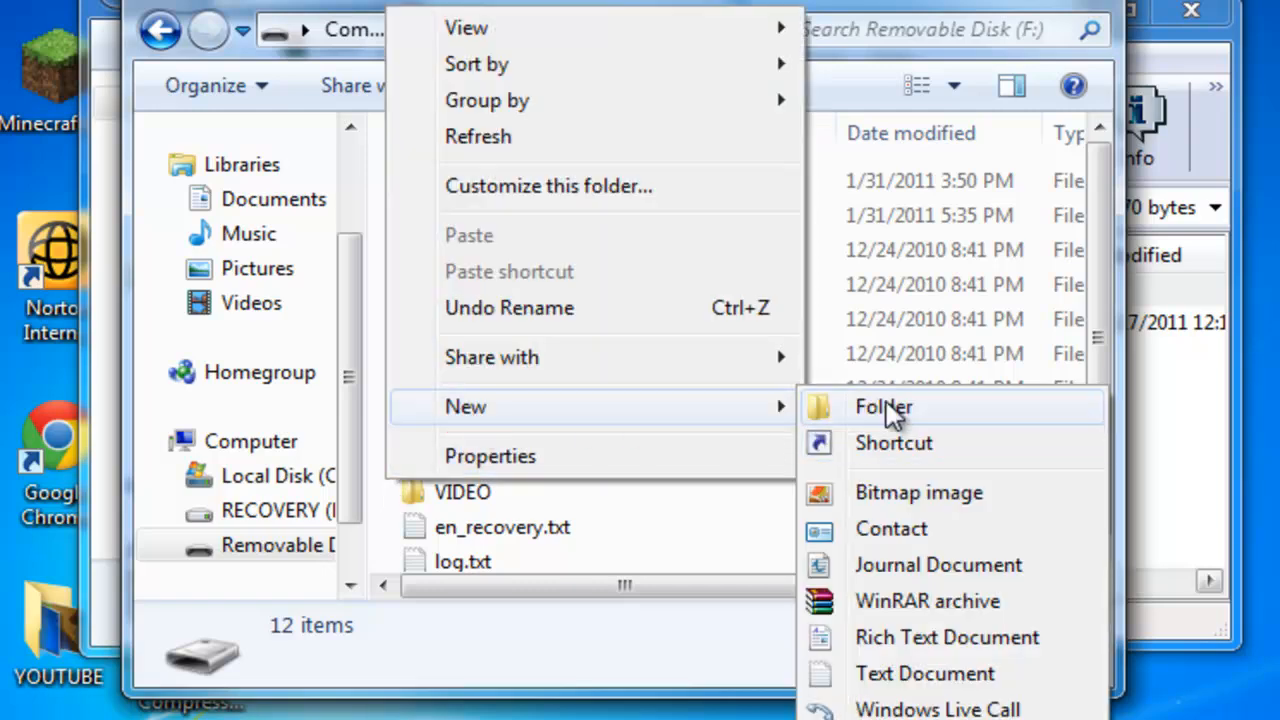
left_click(883, 406)
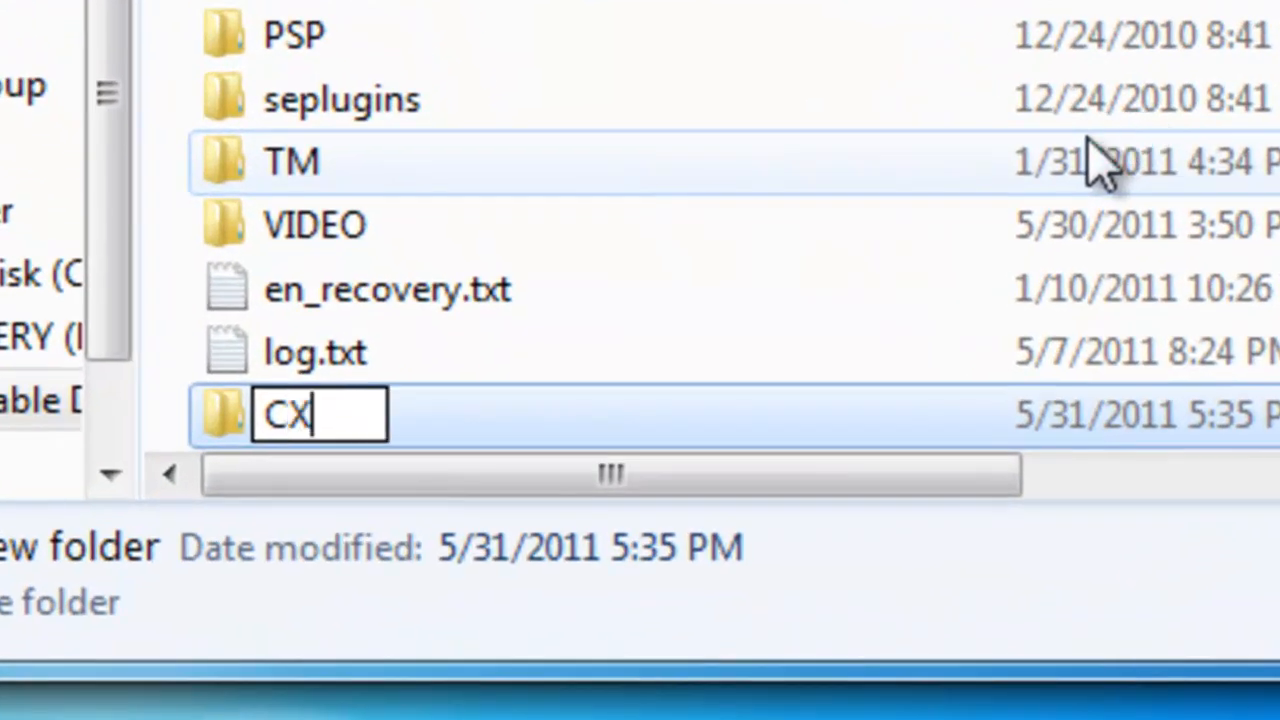
type("MB")
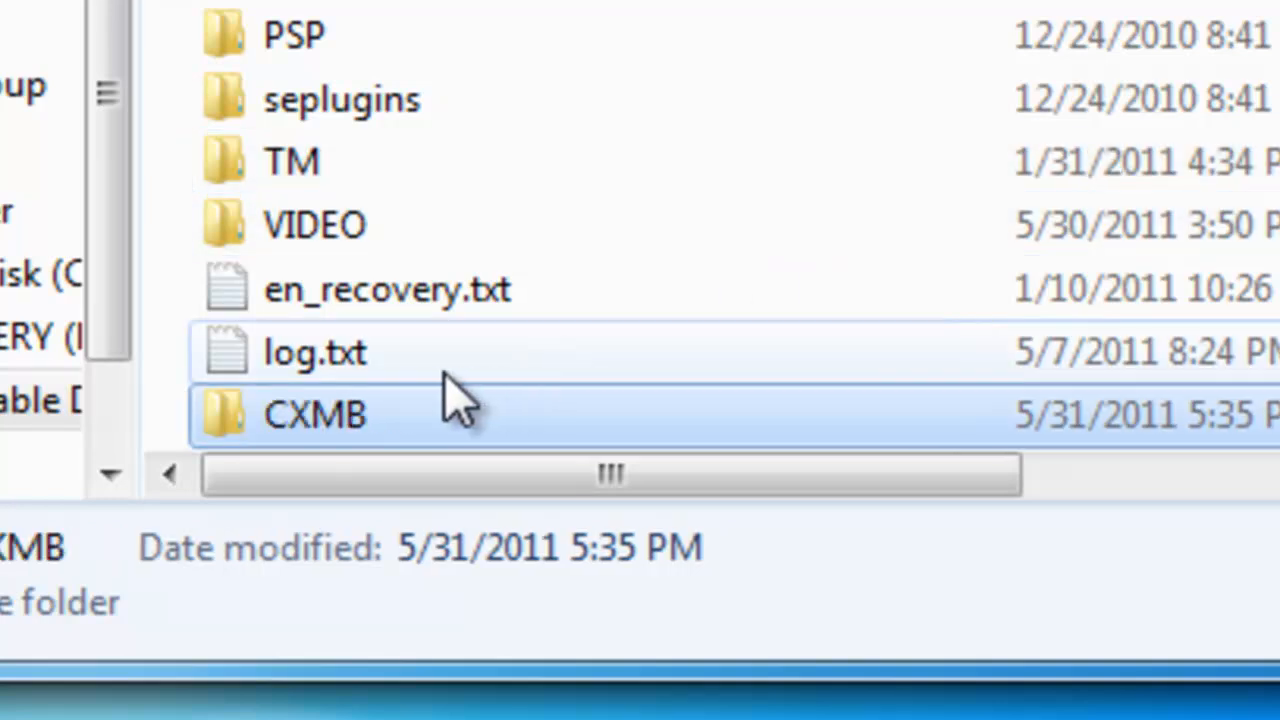
double_click(315, 414)
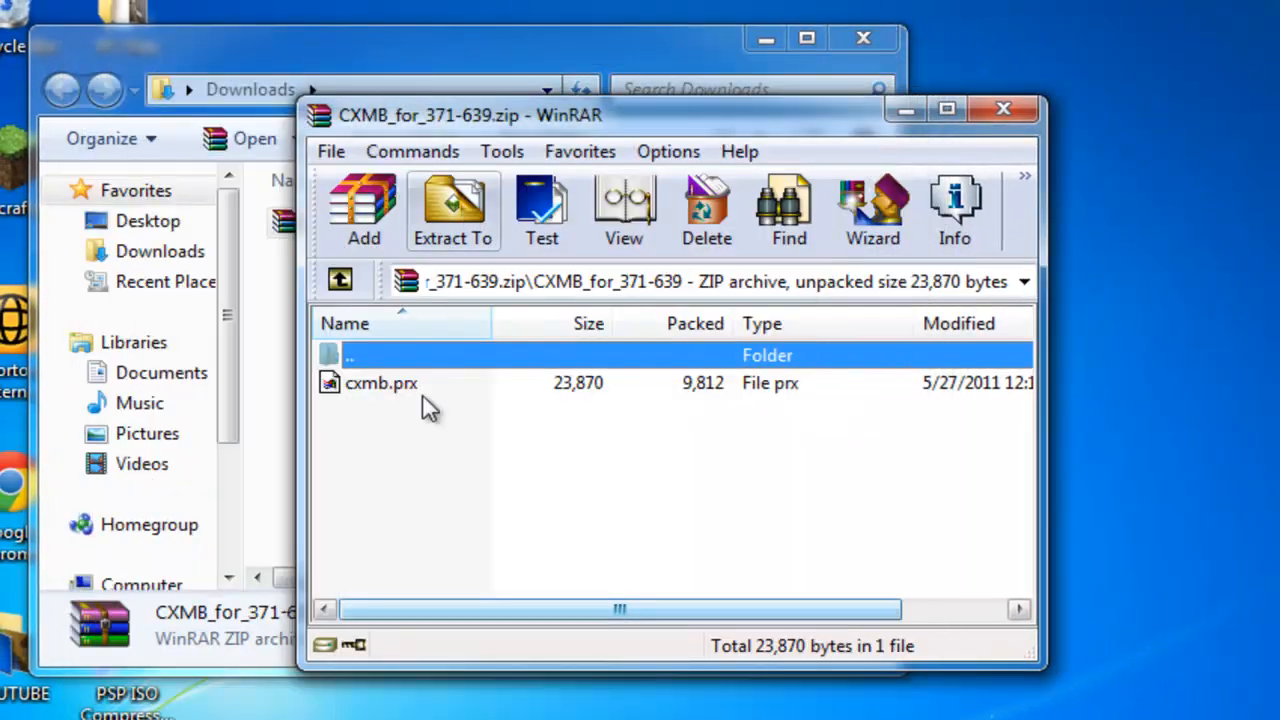
Copy cxmb.prx from the archive into the CXMB folder, then return to the drive root
left_click(382, 383)
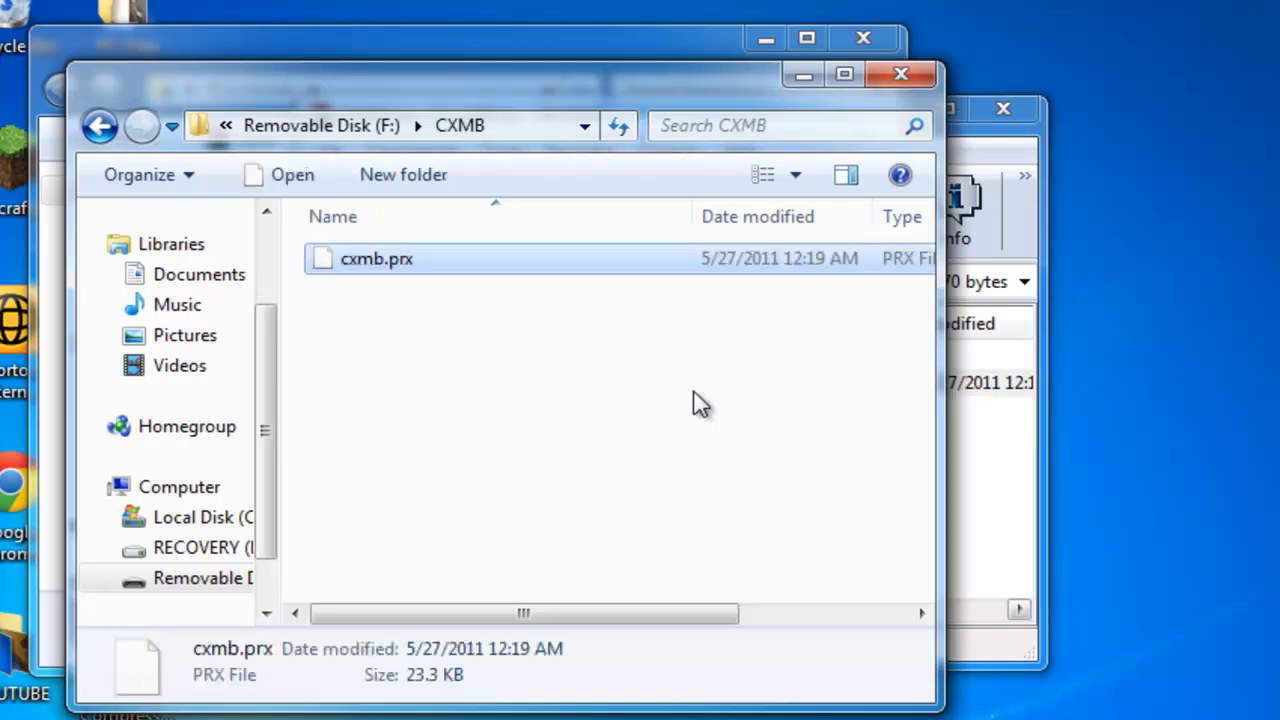
left_click(700, 405)
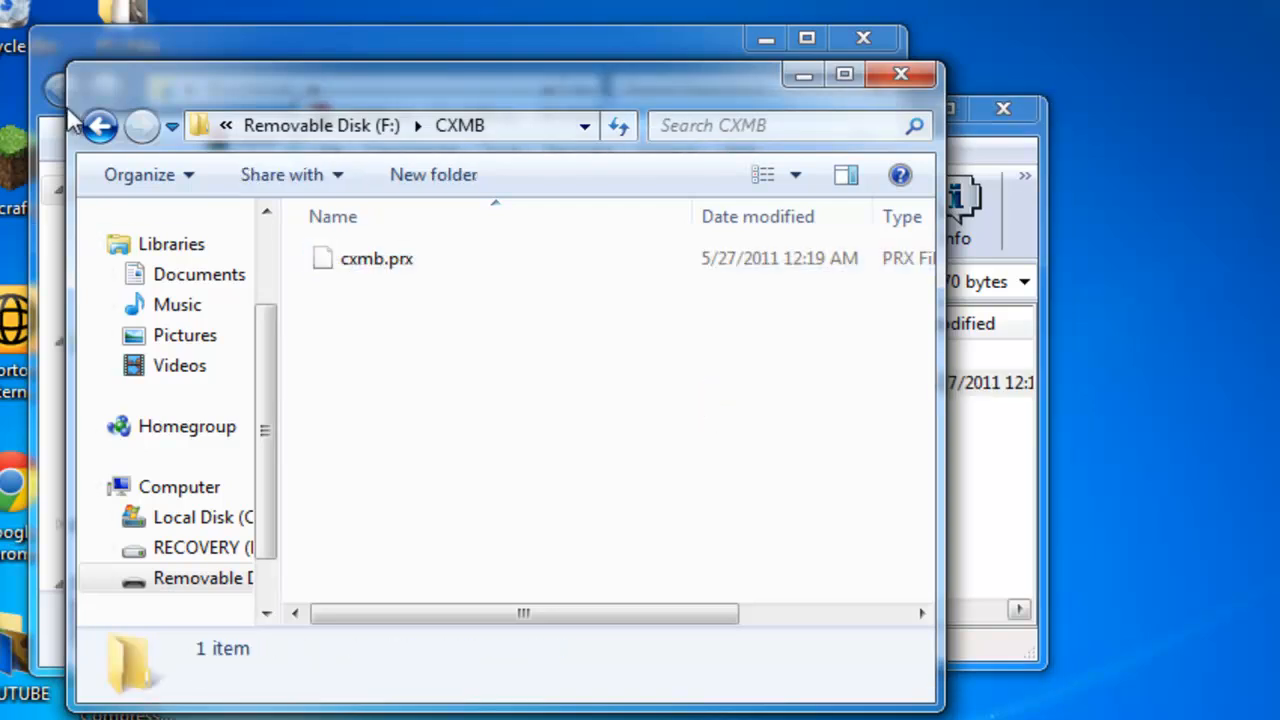
left_click(98, 125)
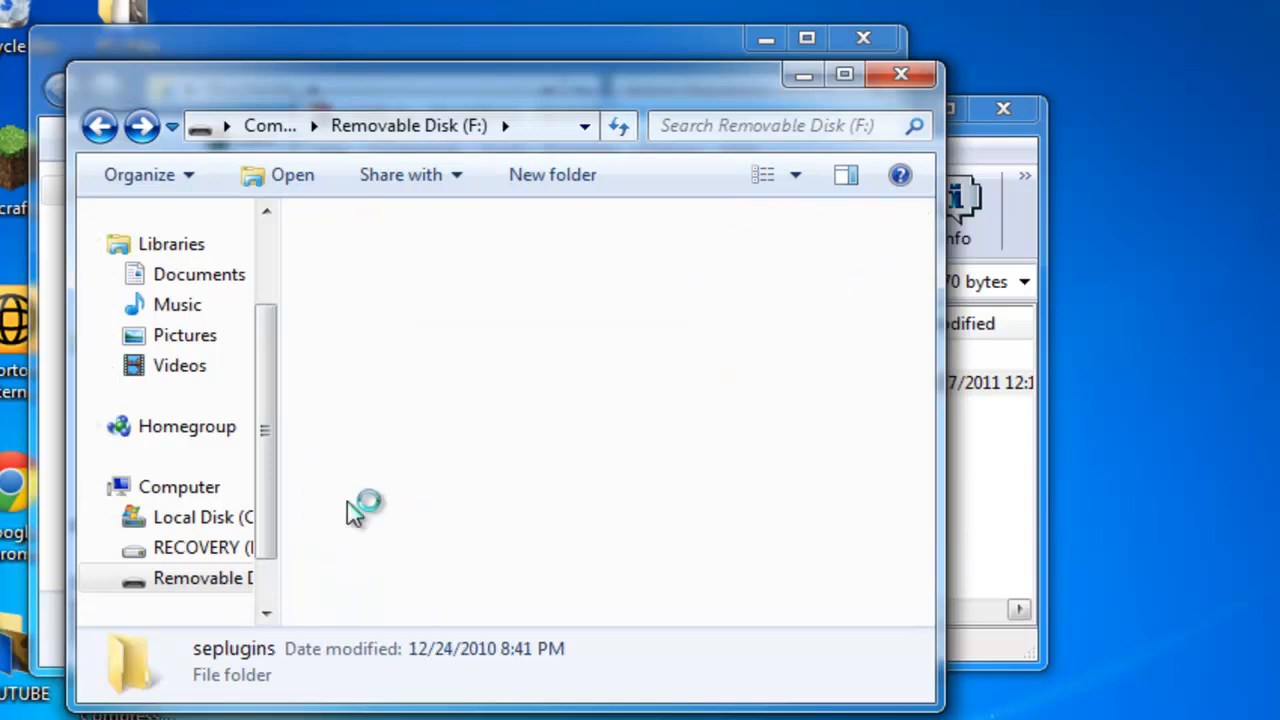
Open vsh.txt from the seplugins folder on the memory stick
double_click(234, 648)
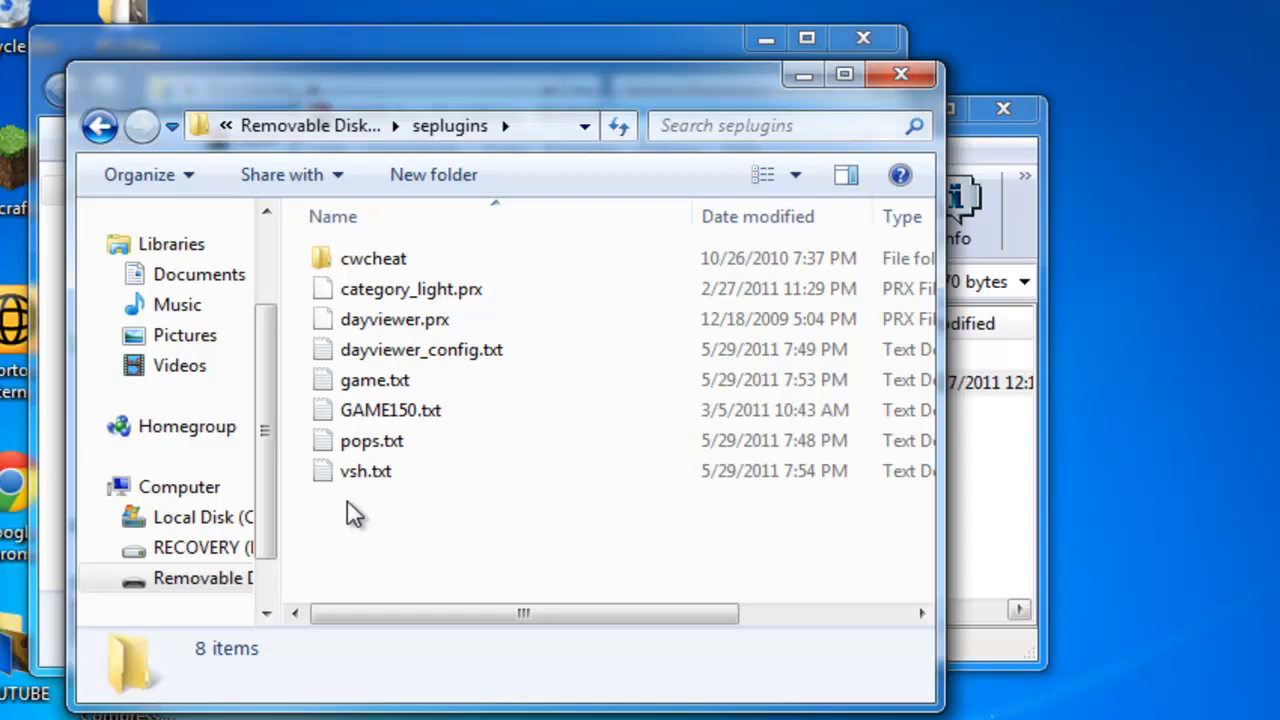
left_click(365, 471)
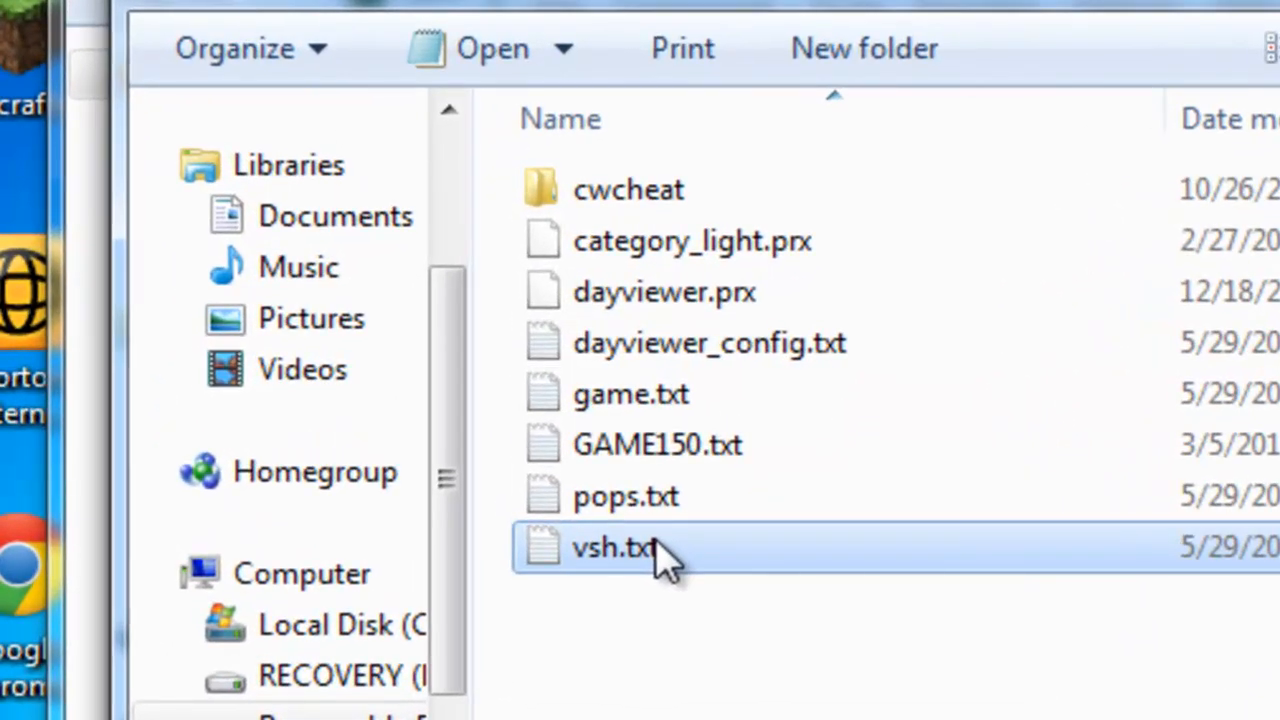
double_click(613, 547)
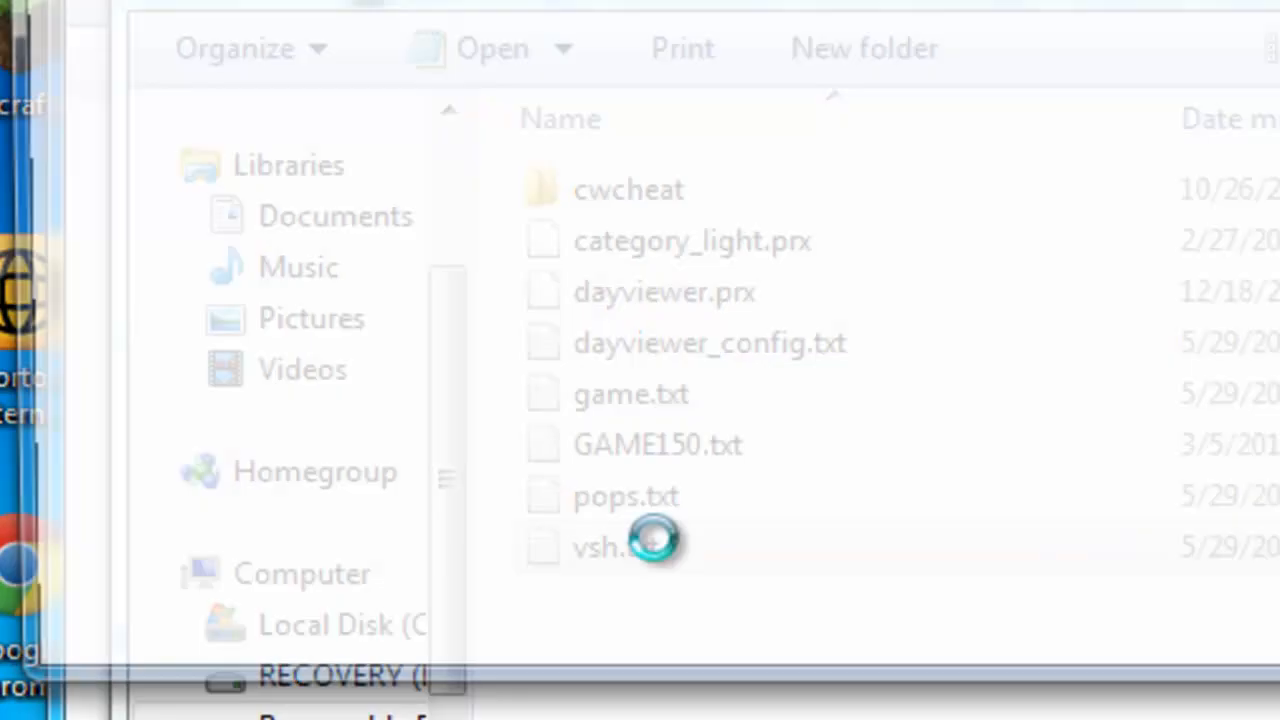
Add the line ms0:/cxmb/cxmb.prx below category_light in vsh.txt and save
double_click(597, 547)
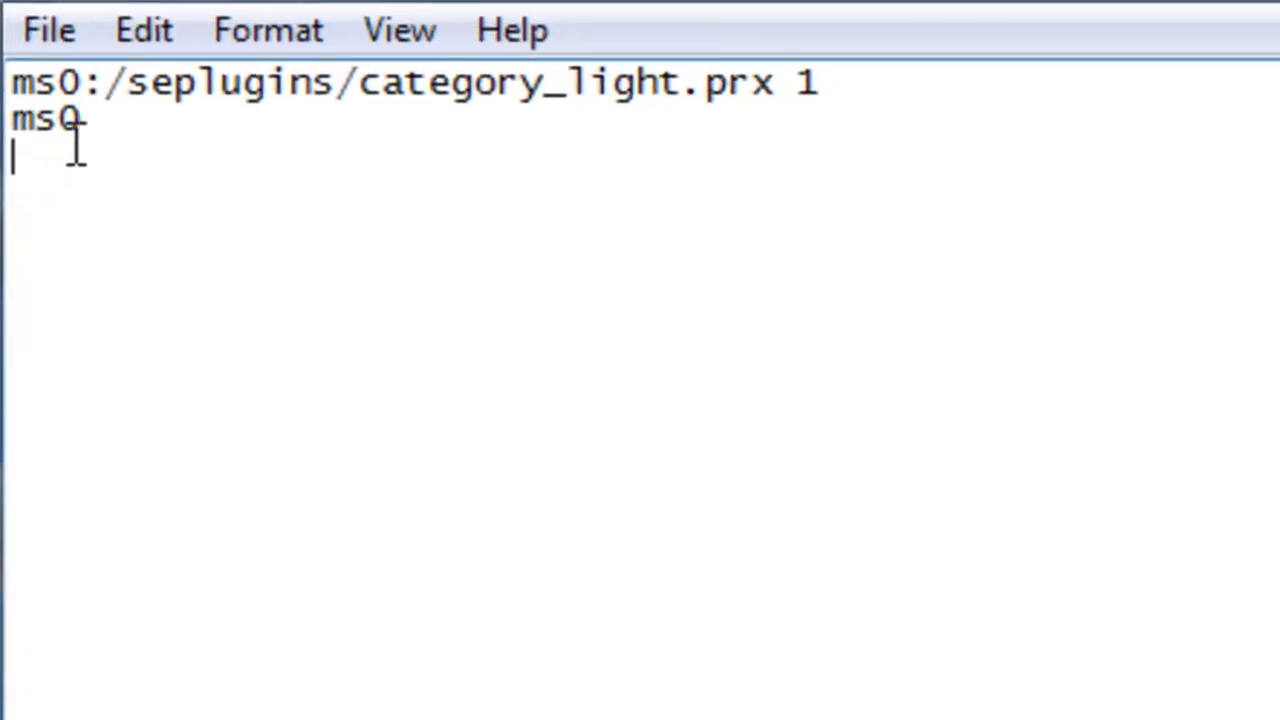
type(":")
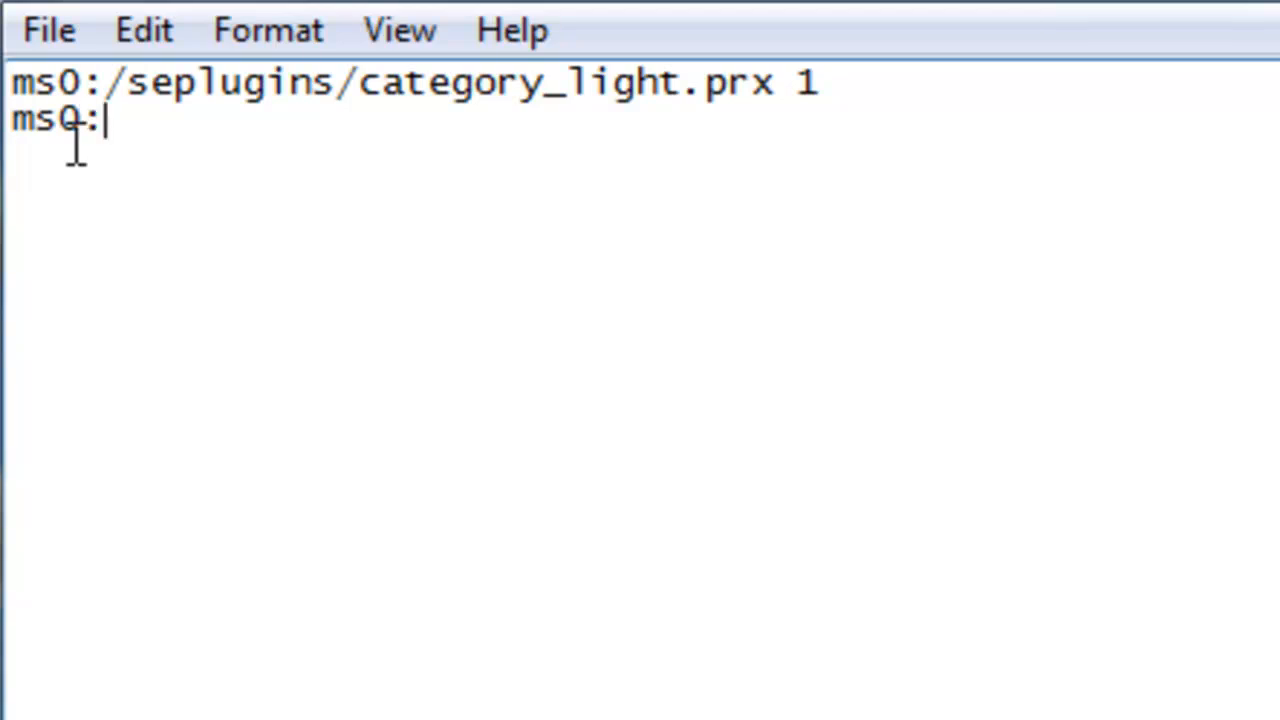
type("/")
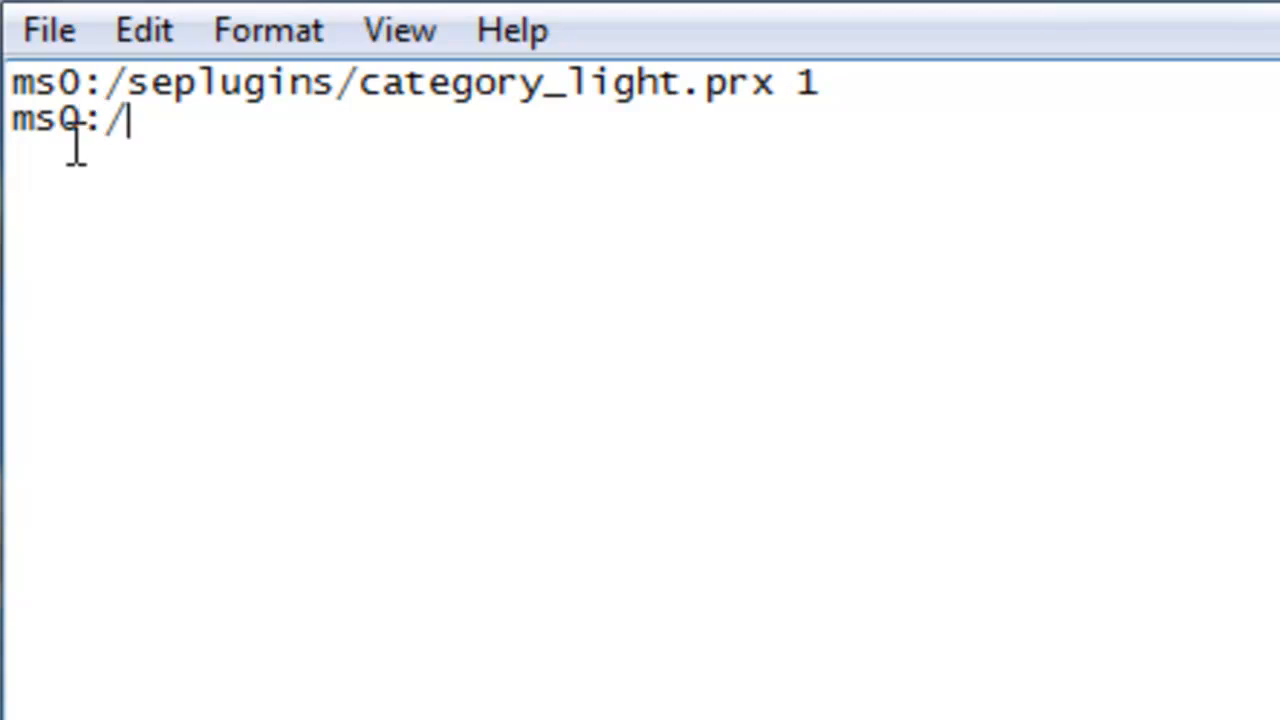
type("cxmb")
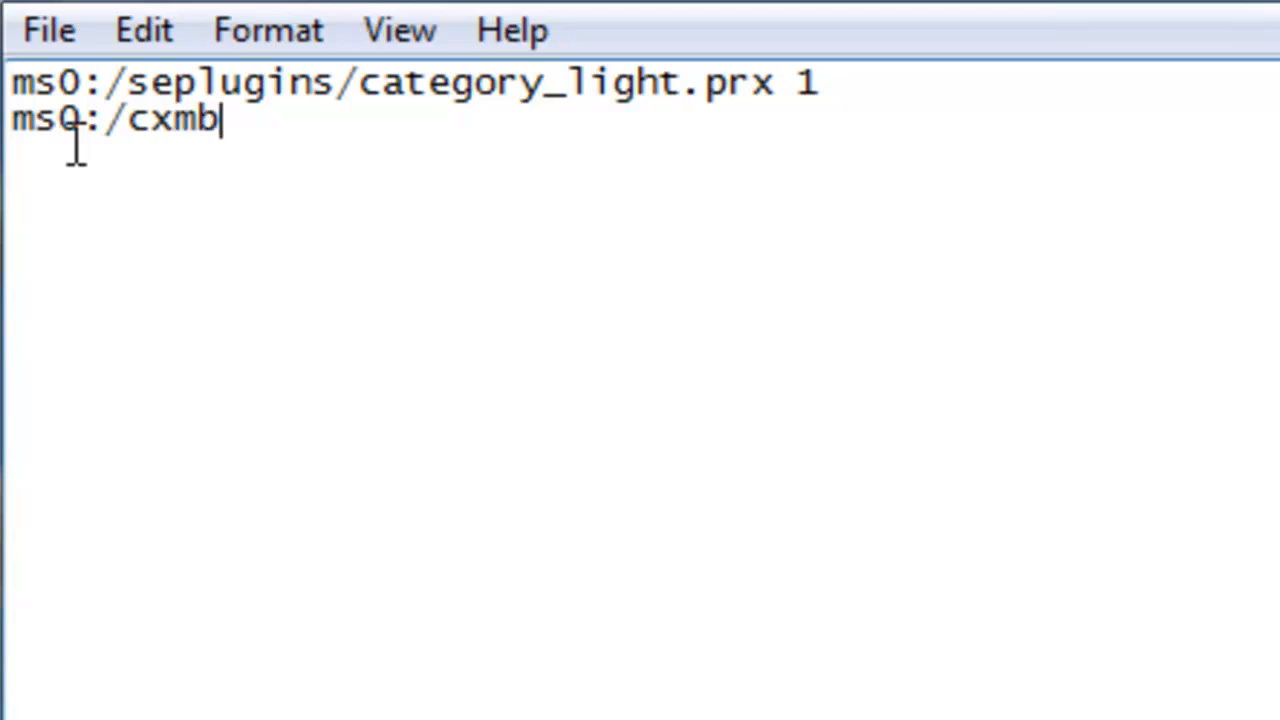
type("/c")
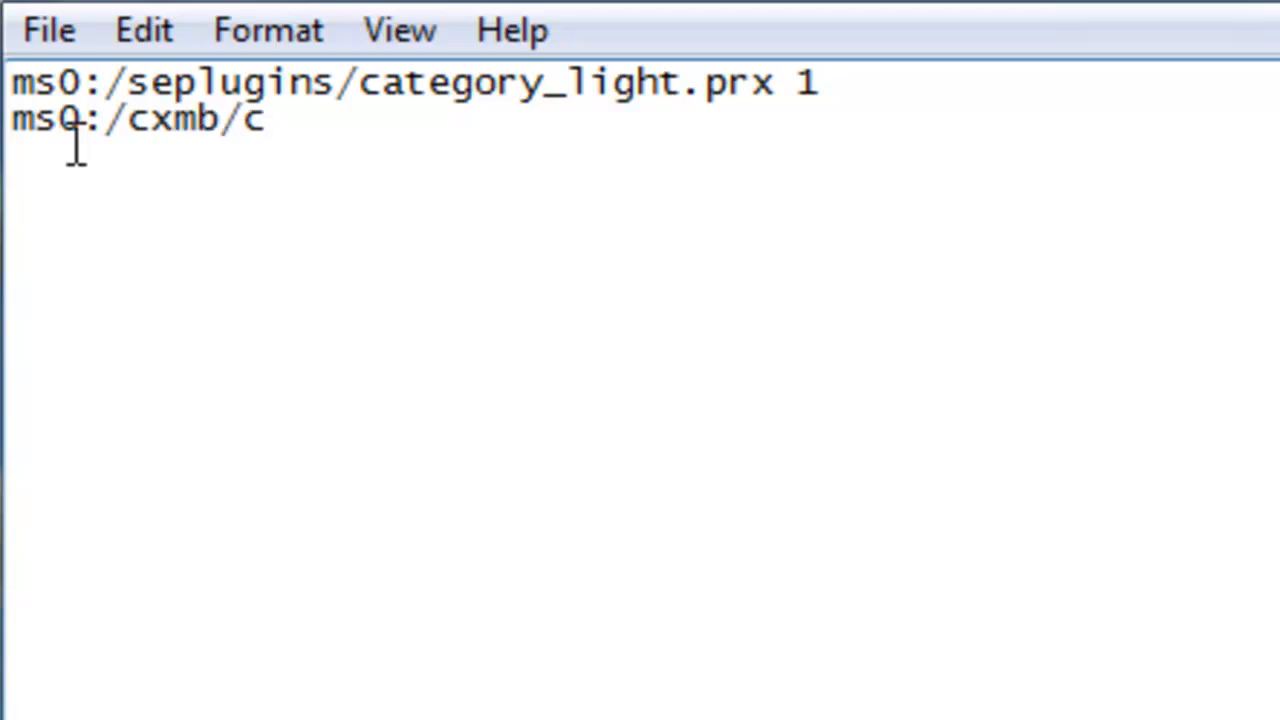
type("xmb.")
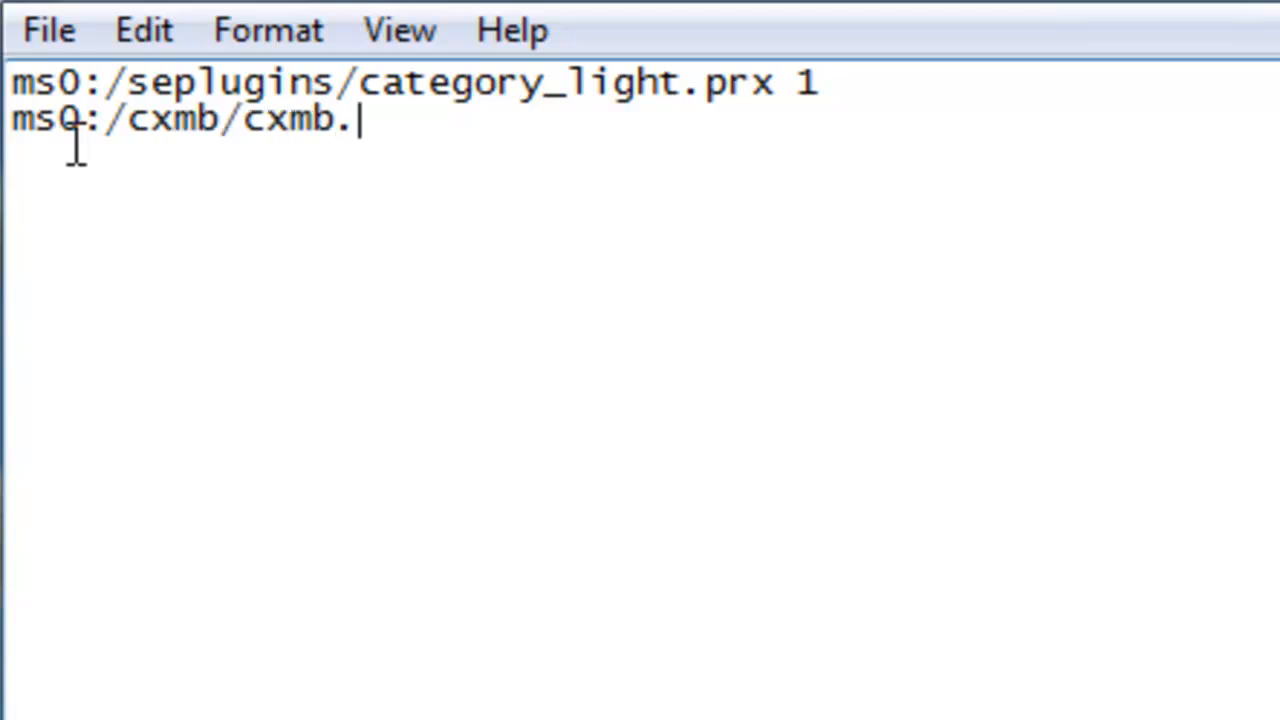
type("prx")
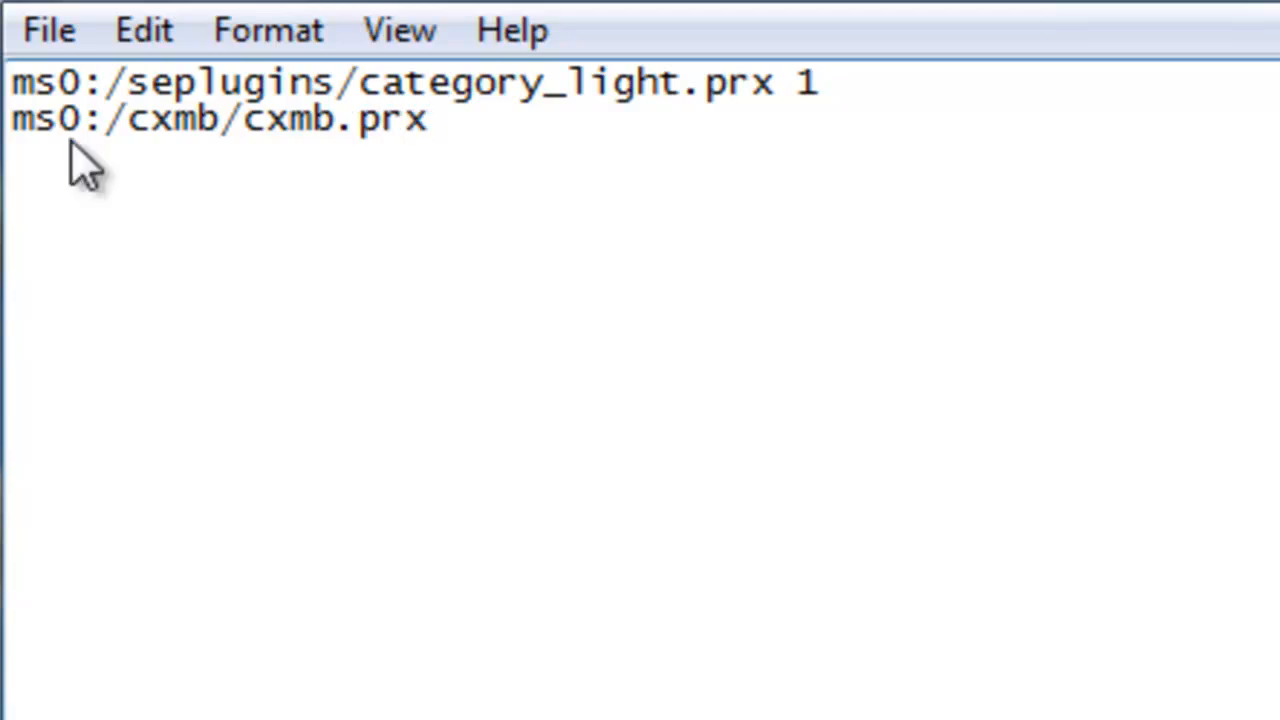
left_click_drag(495, 83, 355, 119)
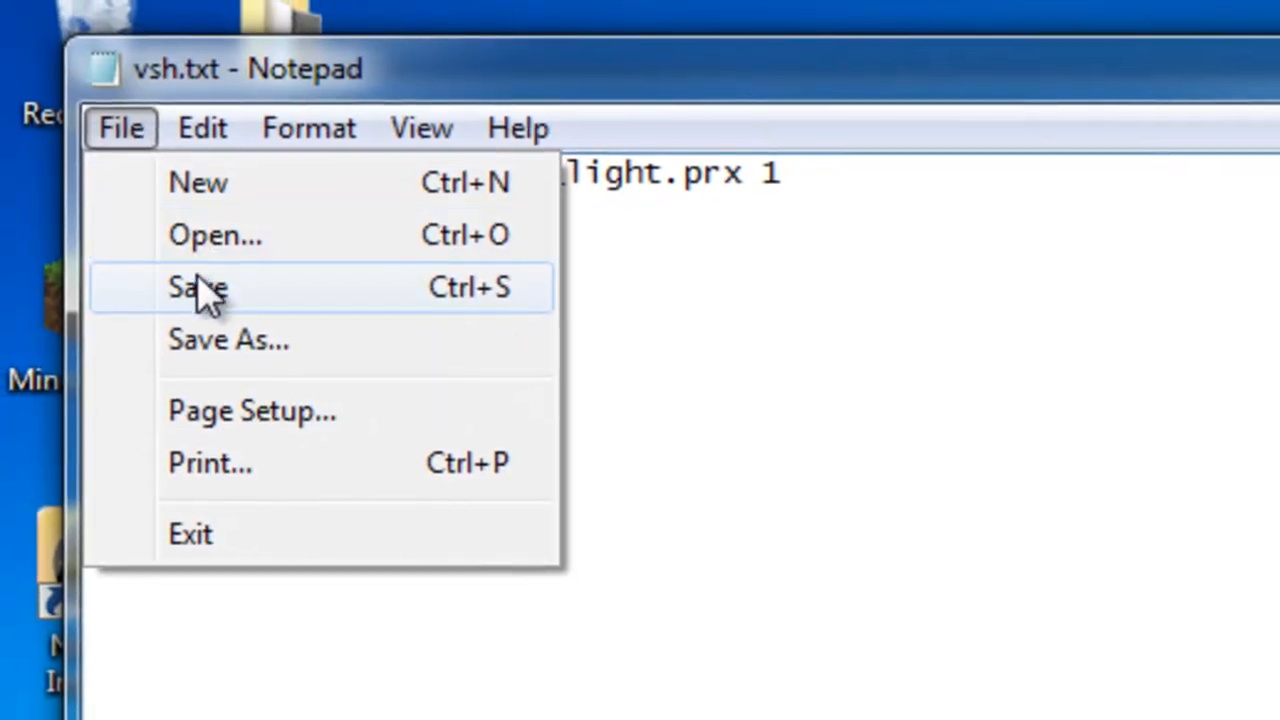
left_click(197, 287)
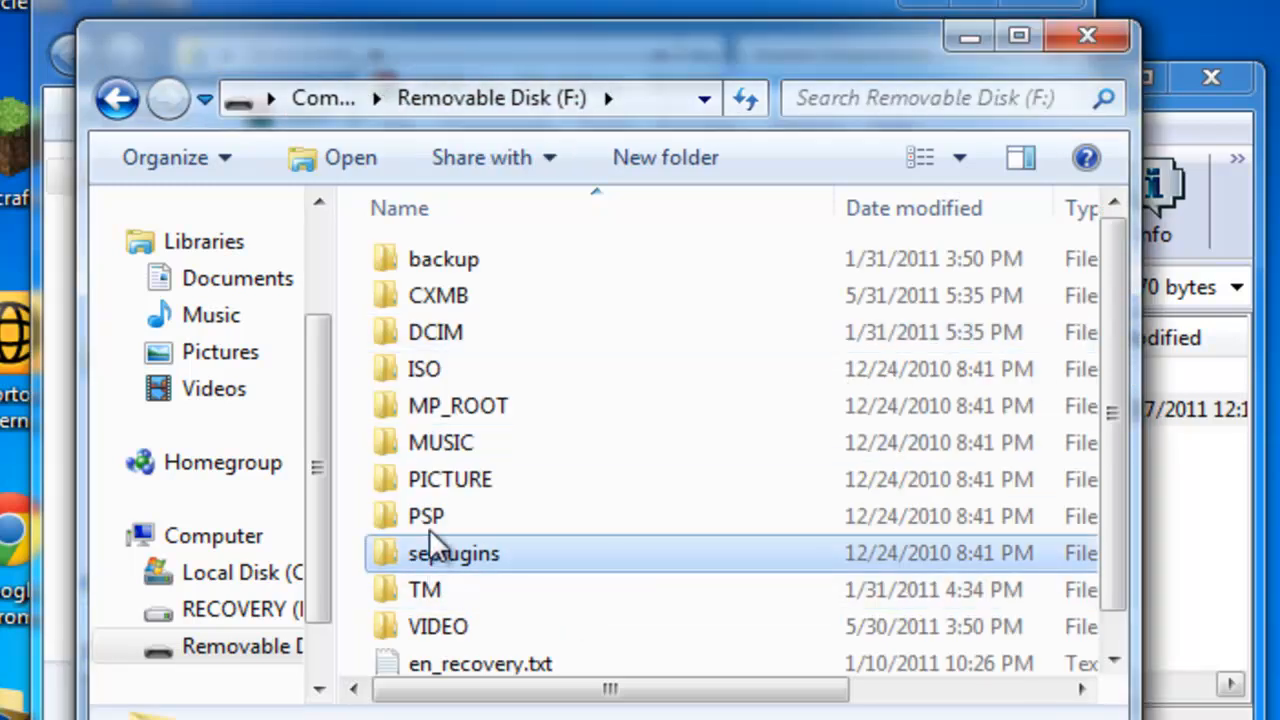
Browse to PSP/THEME on the memory stick, which holds 29238977.ptf
double_click(426, 515)
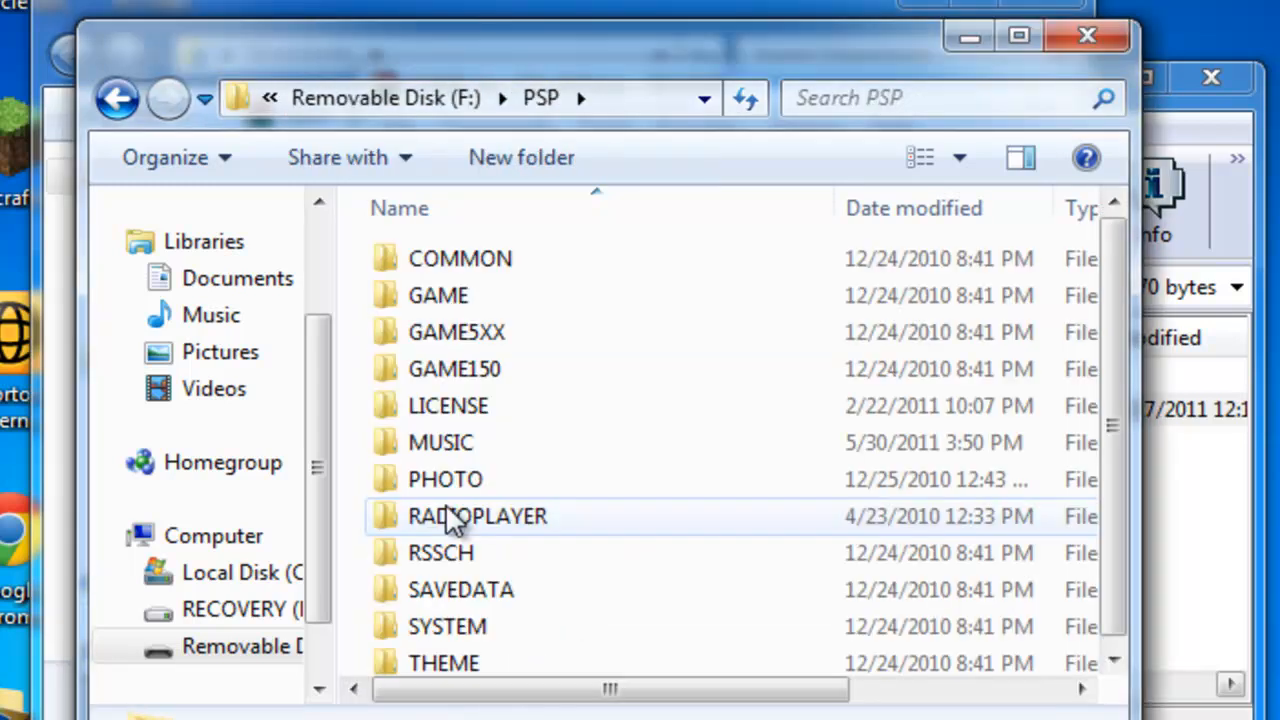
mouse_move(445, 665)
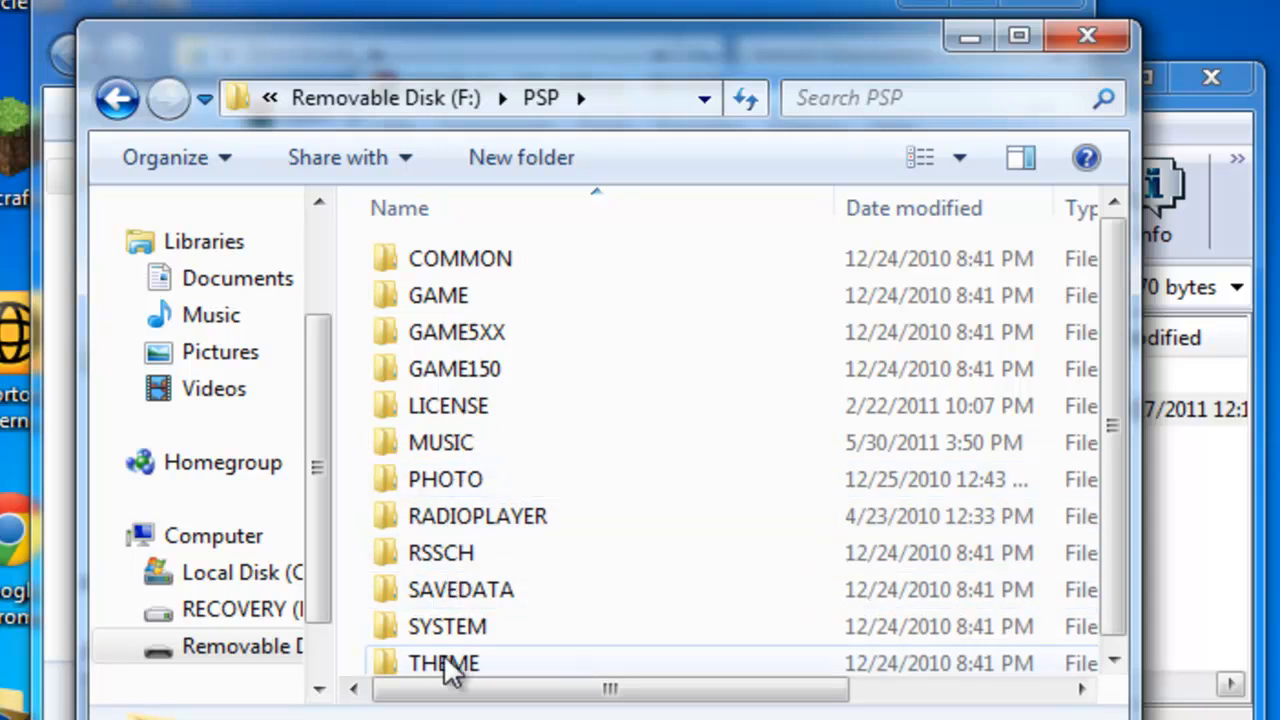
double_click(443, 662)
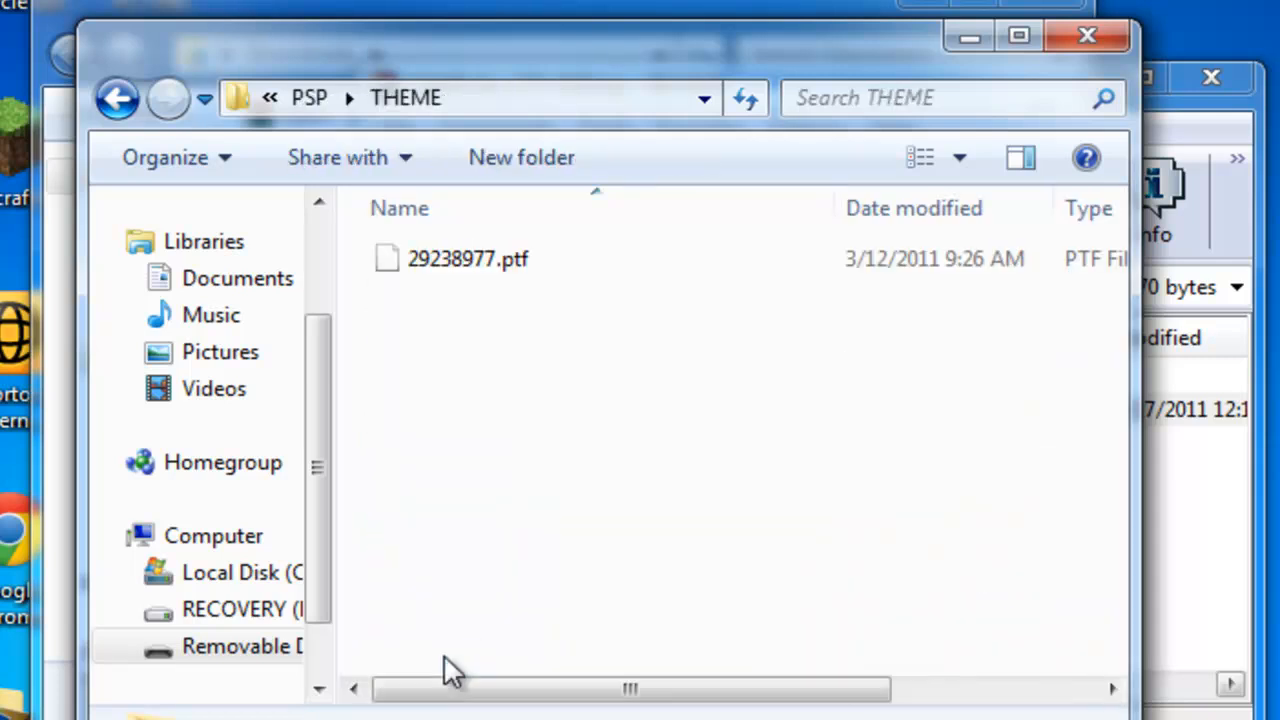
left_click(467, 259)
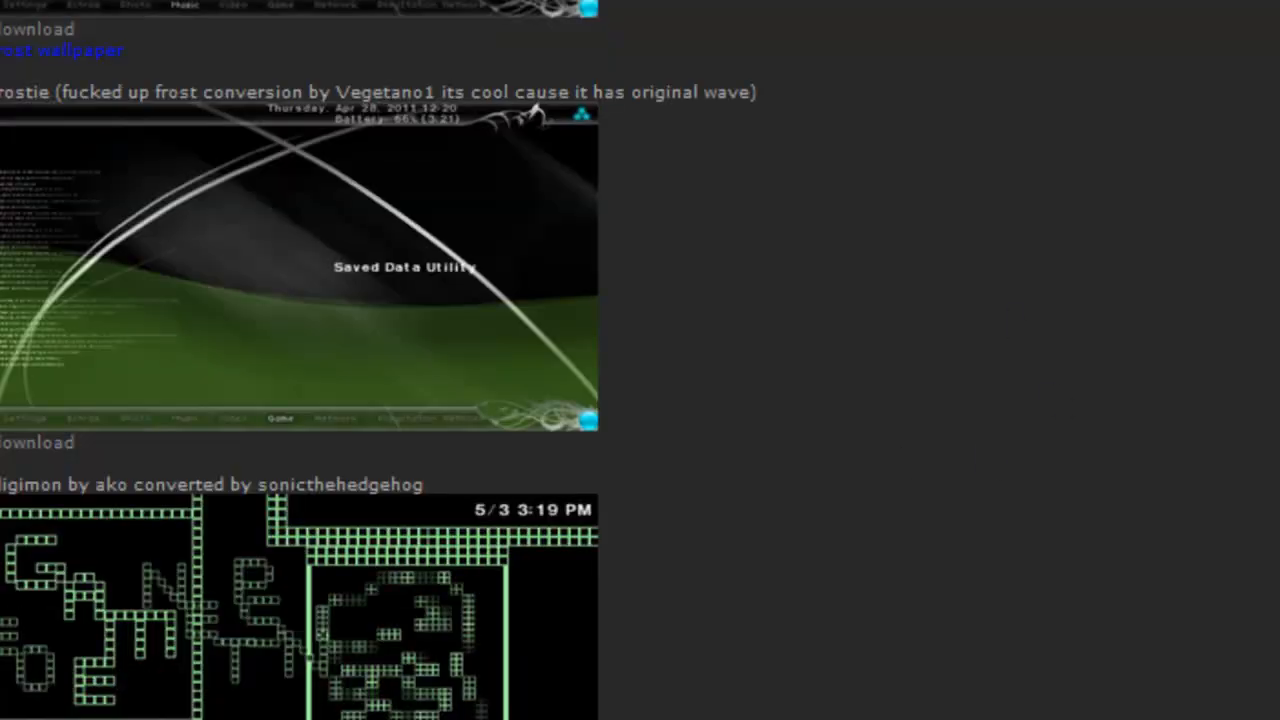
Scroll the dashhacks 6.38 theme finds thread and start downloading the clear-black 6.38 CTF theme
scroll("up", 3)
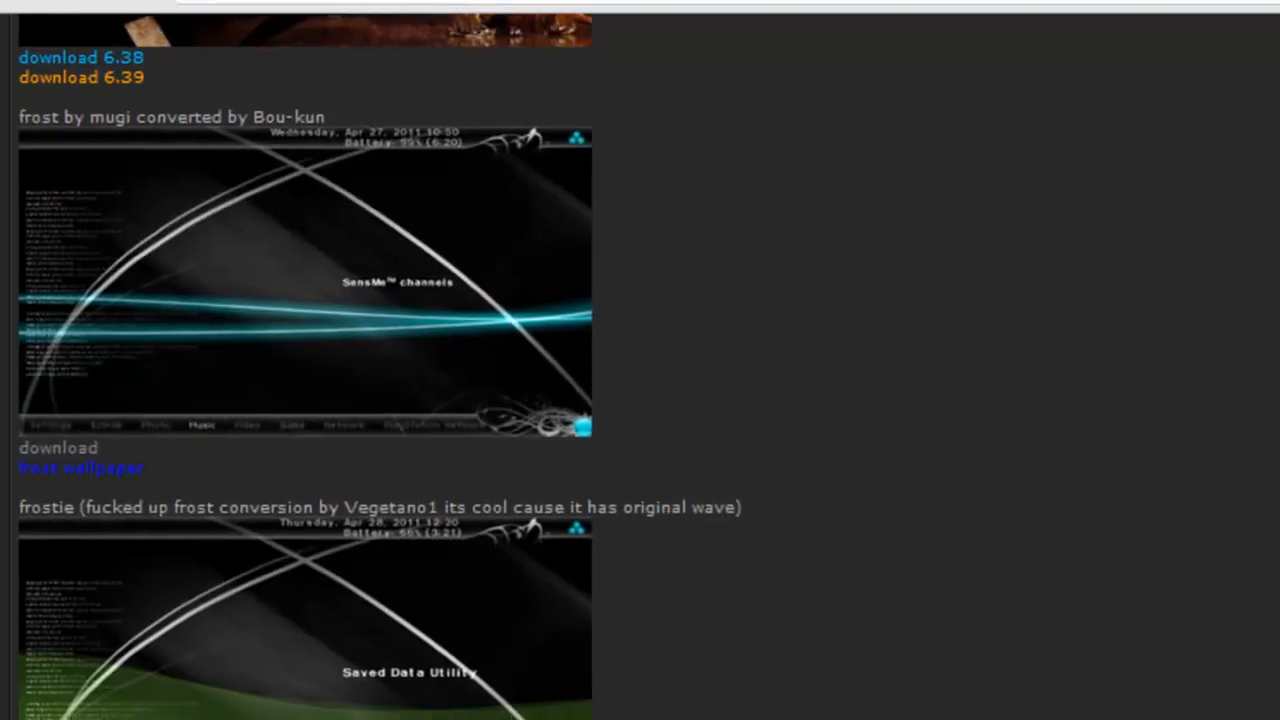
scroll("up", 3)
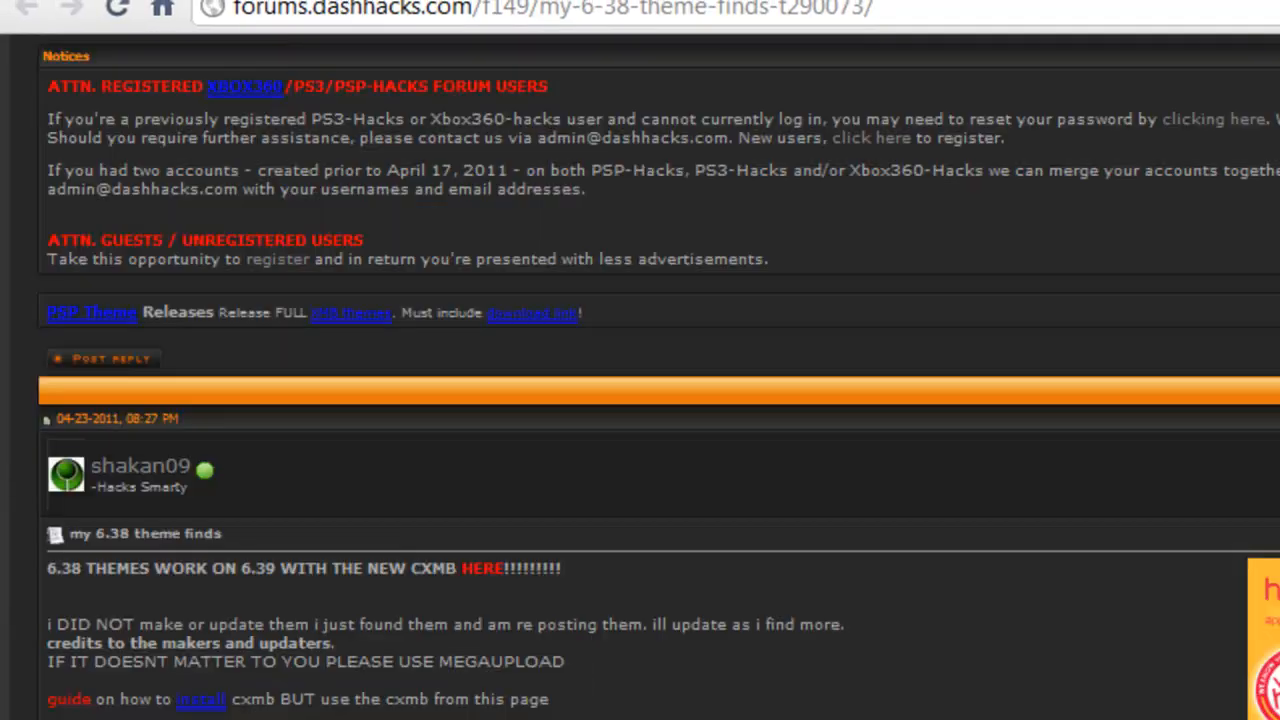
scroll("down", 3)
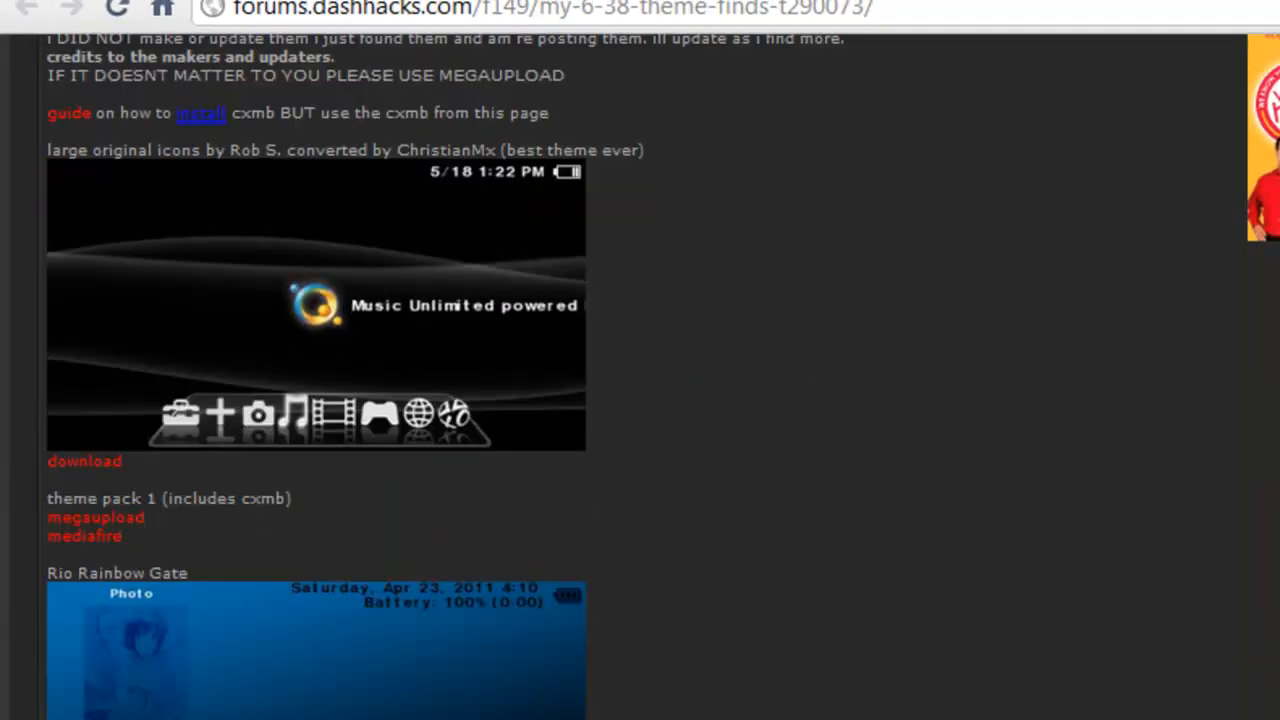
scroll("down", 3)
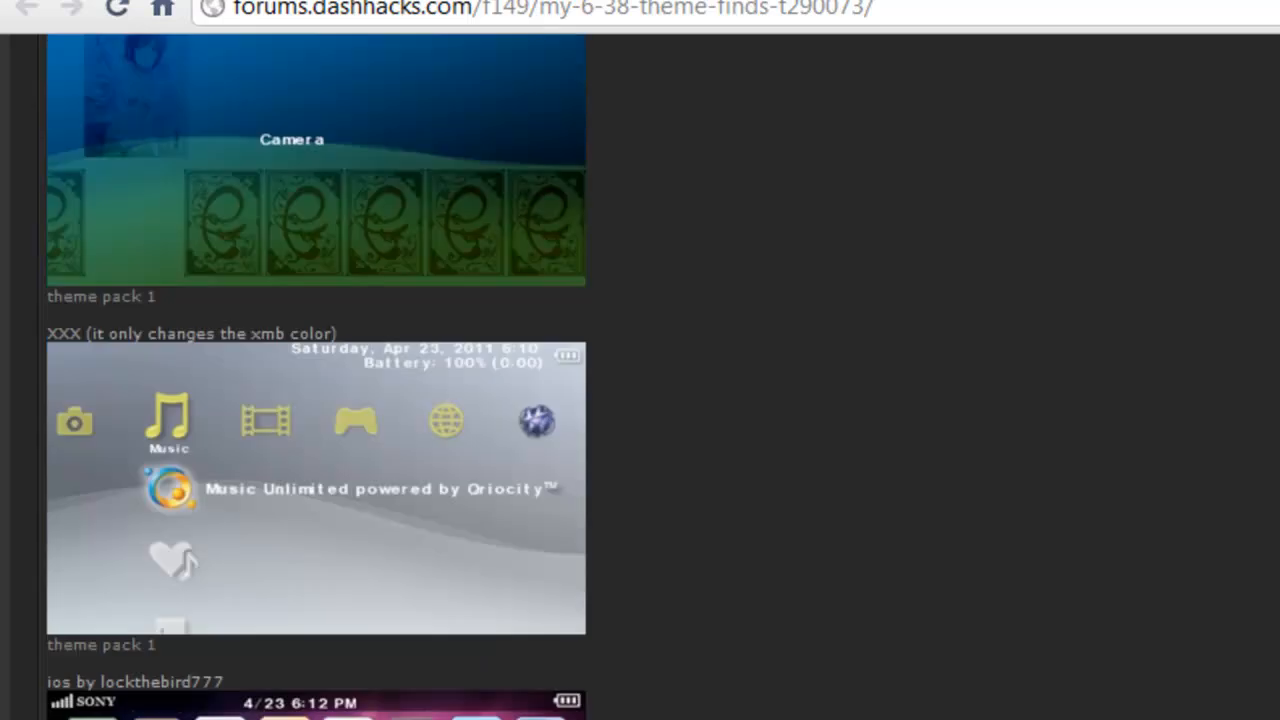
scroll("up", 3)
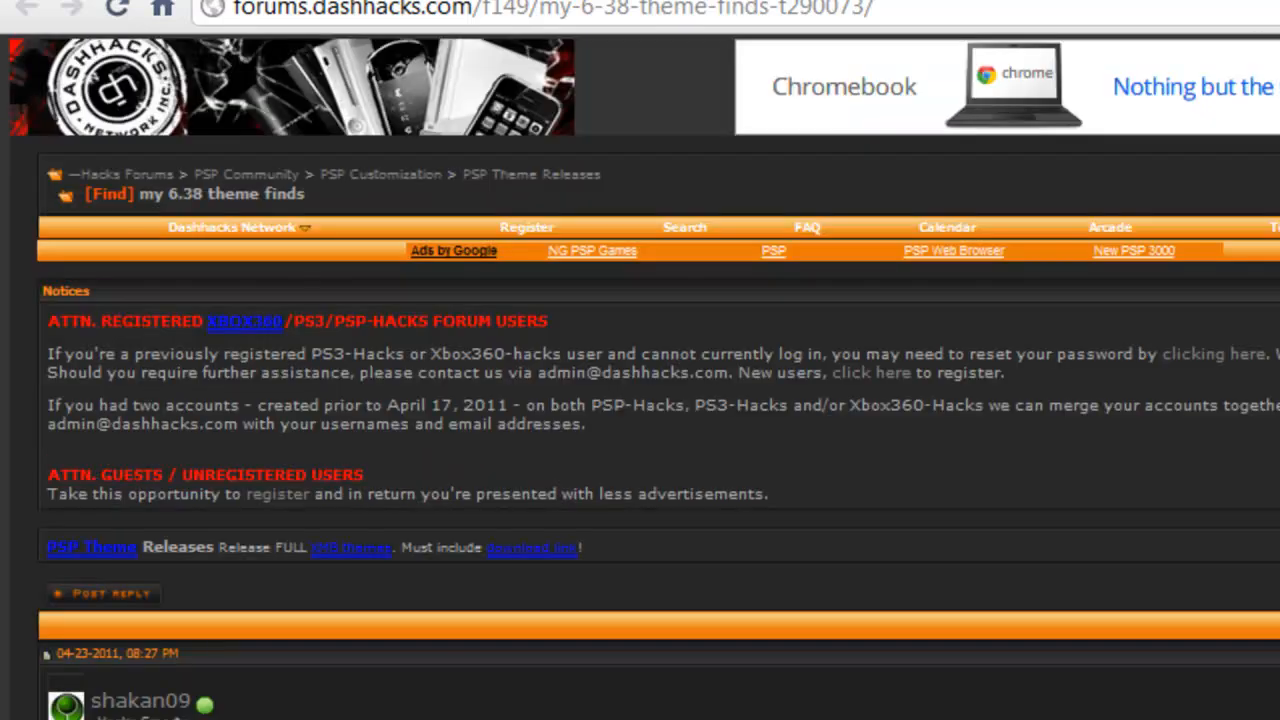
scroll("down", 3)
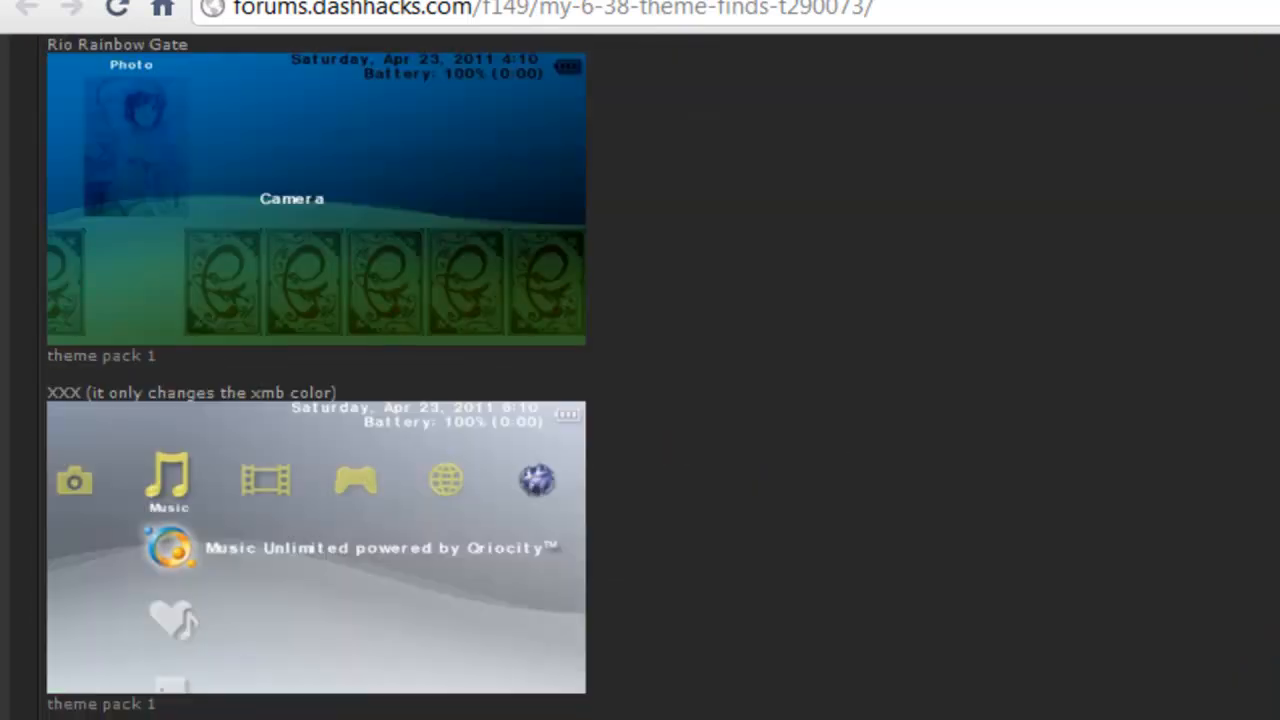
scroll("down", 3)
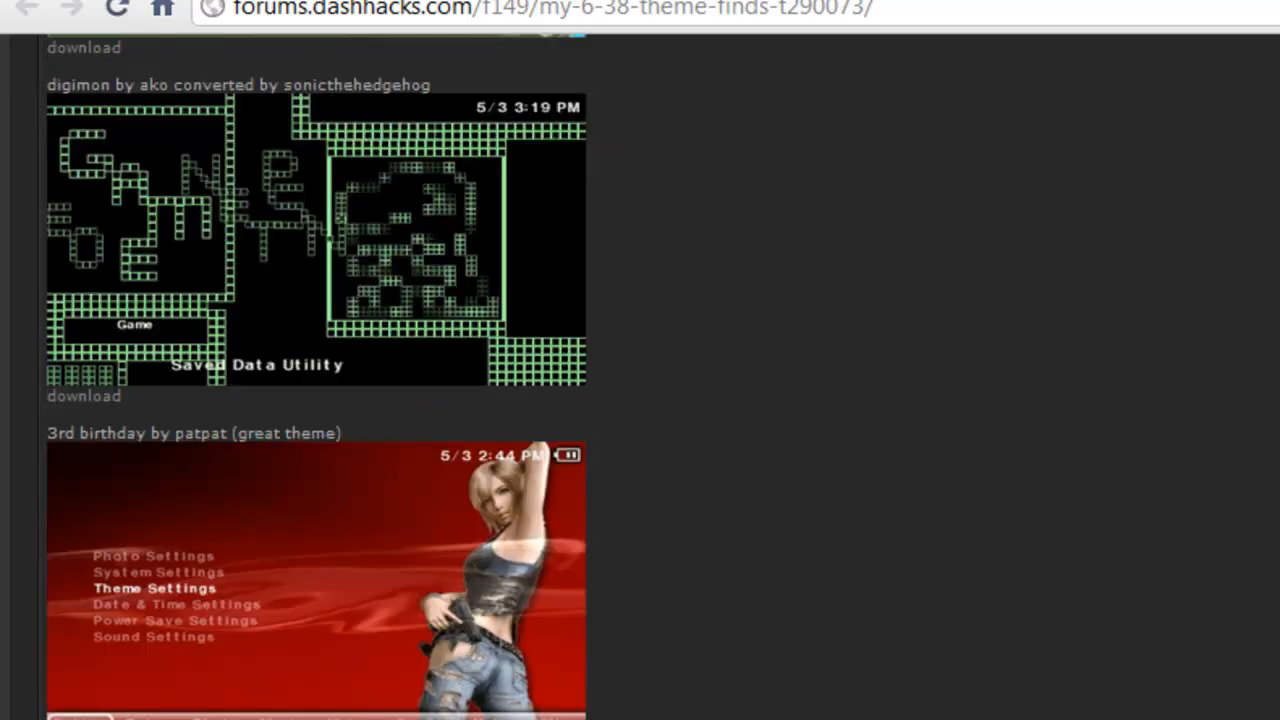
scroll("down", 3)
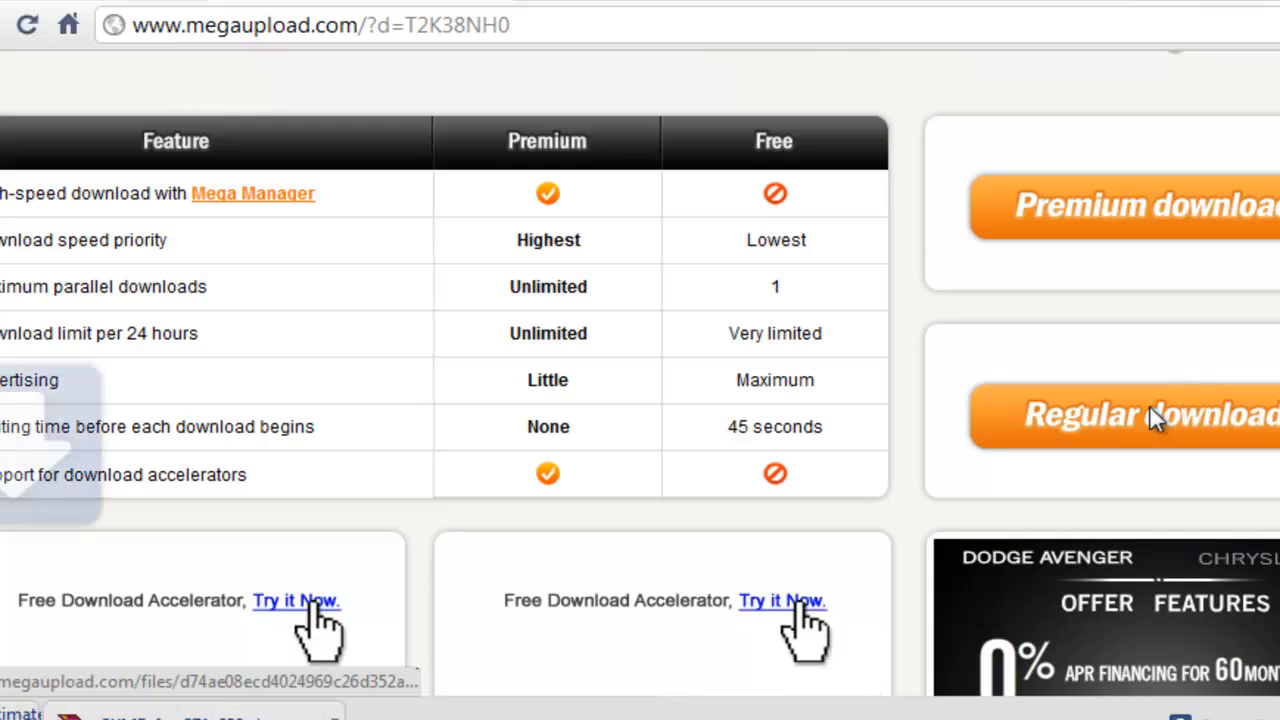
left_click(1150, 415)
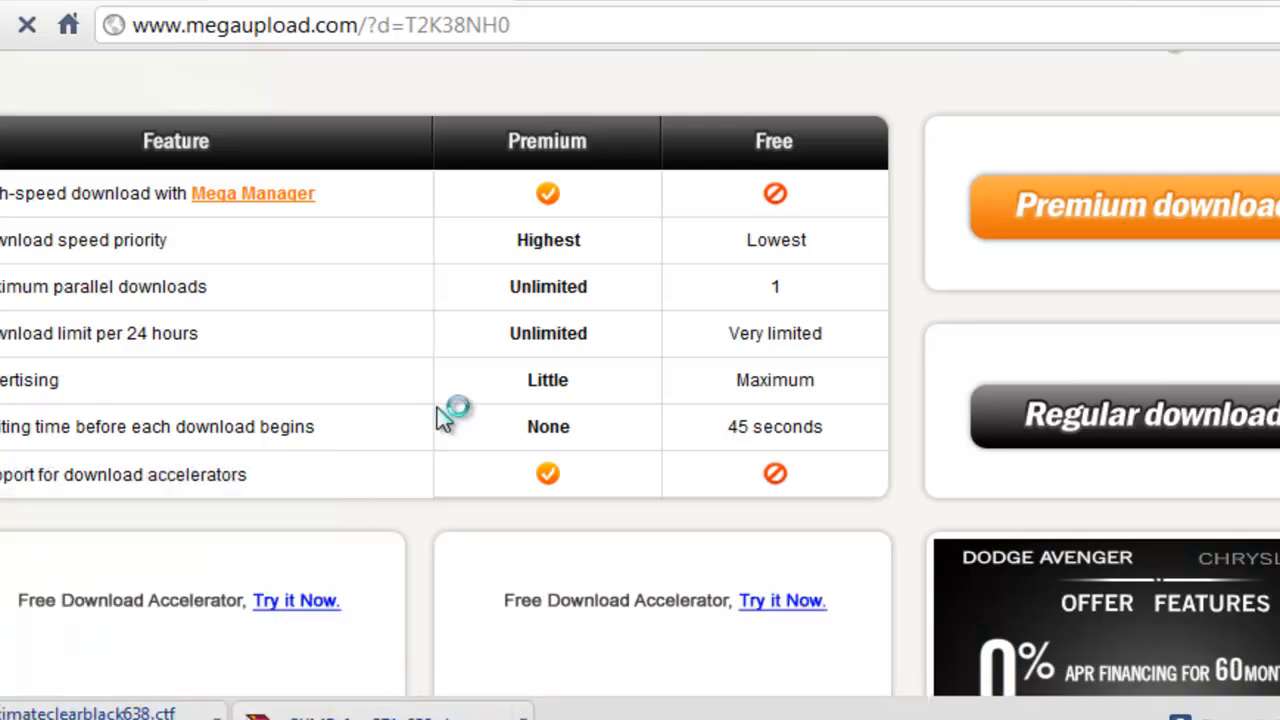
mouse_move(540, 475)
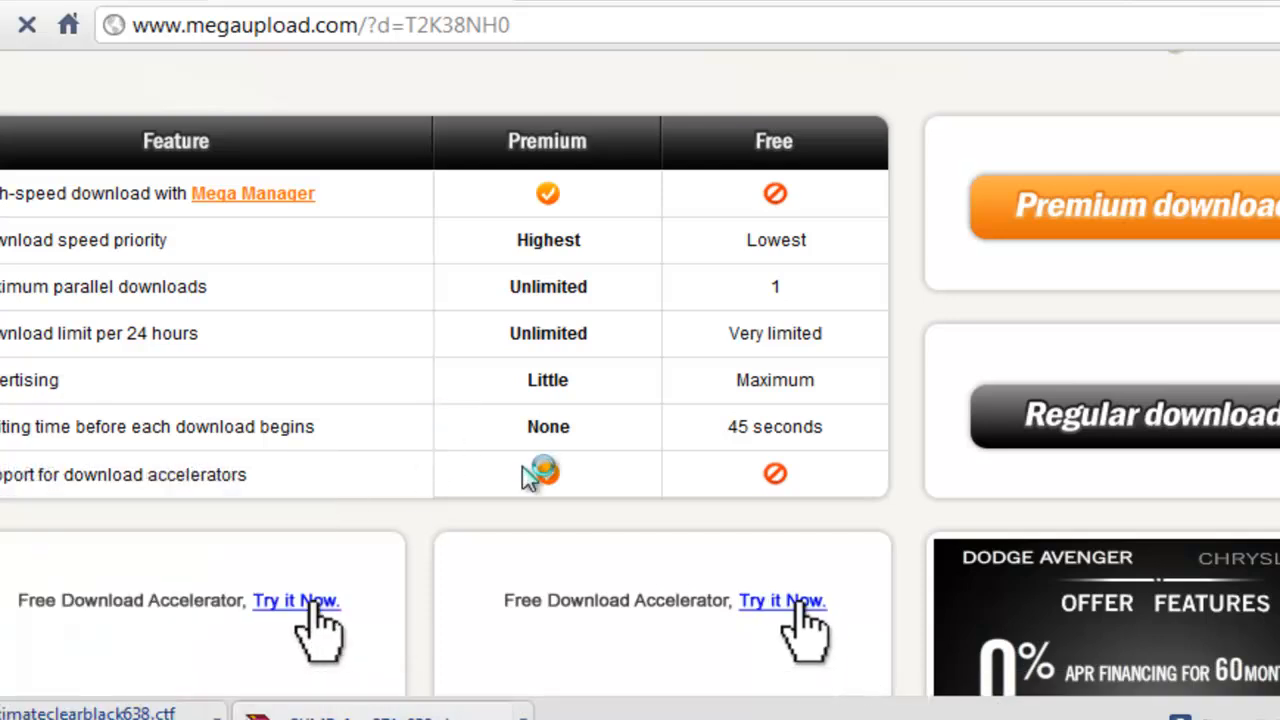
mouse_move(615, 300)
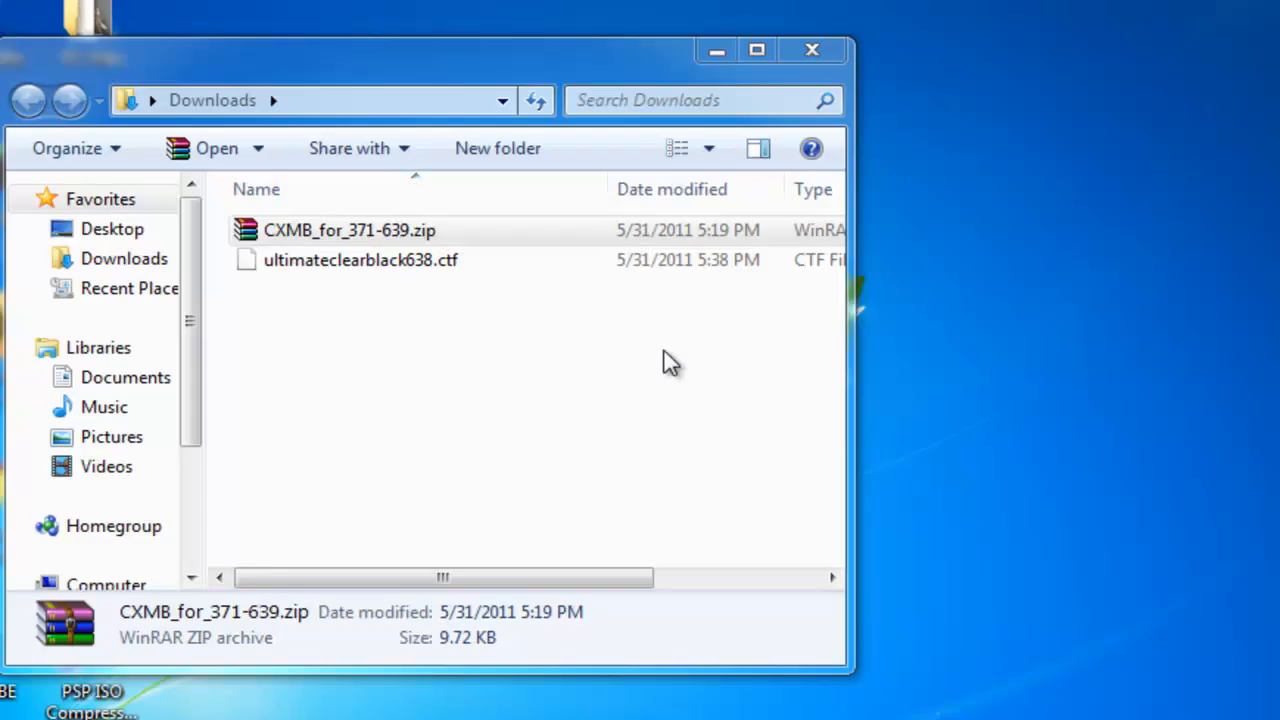
mouse_move(445, 260)
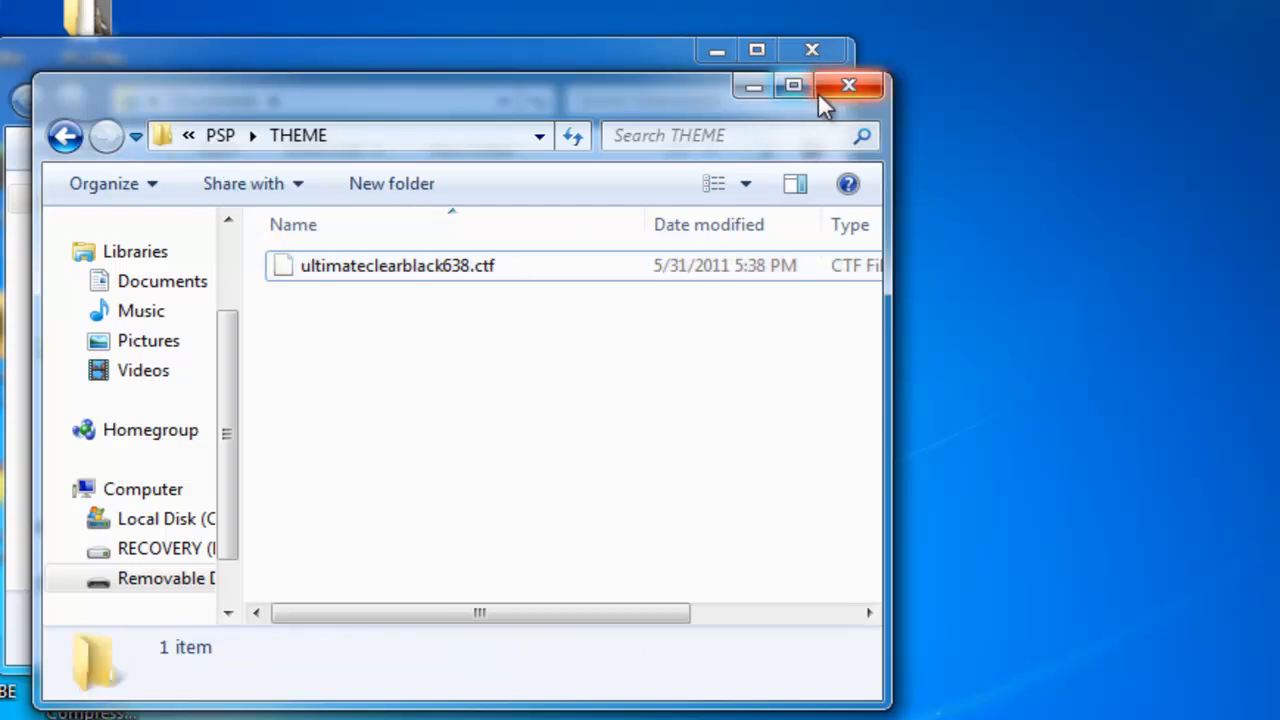
Close the THEME folder window after copying ultimateclearblack638.ctf into it
left_click(849, 85)
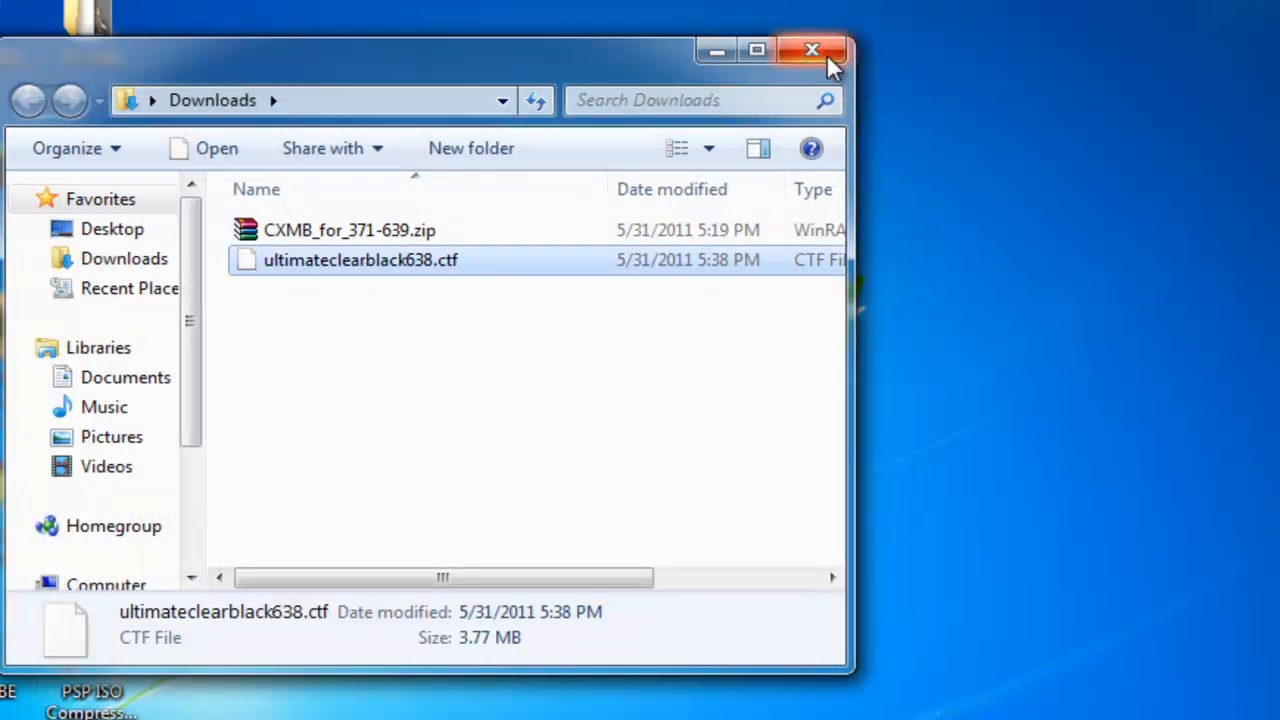